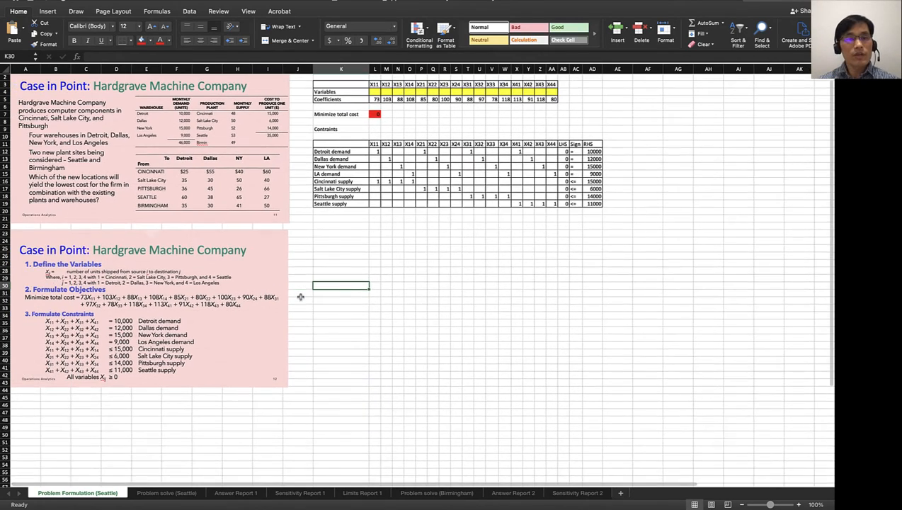
Step: Fill the 'Objective Function' and 'Constraints' heading cells with orange
scroll(down, 3)
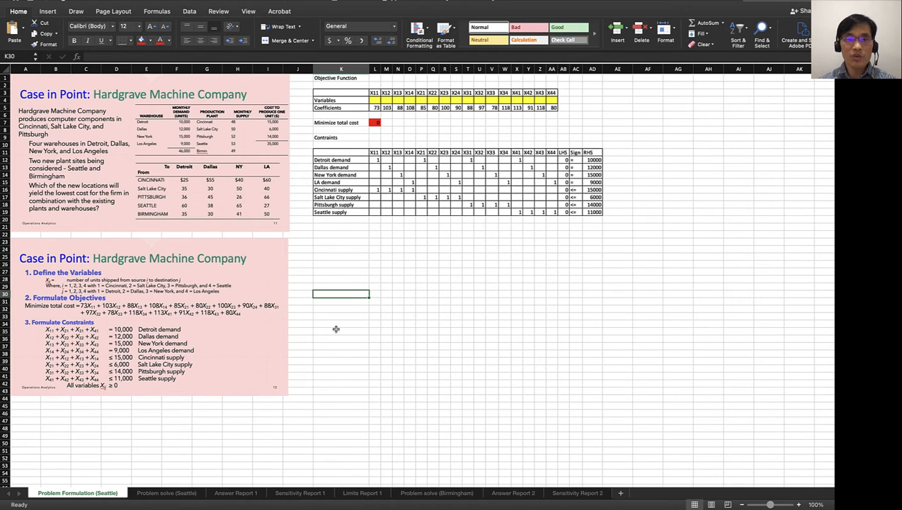
click(398, 285)
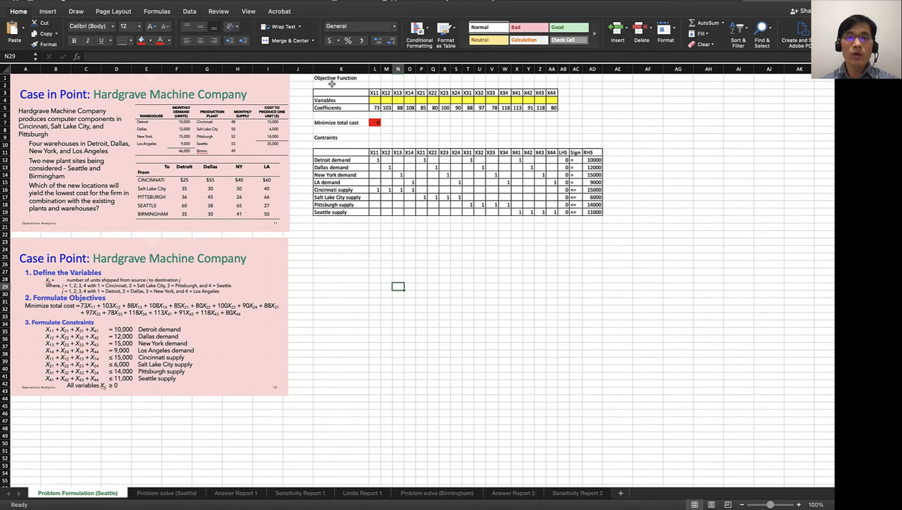
click(339, 77)
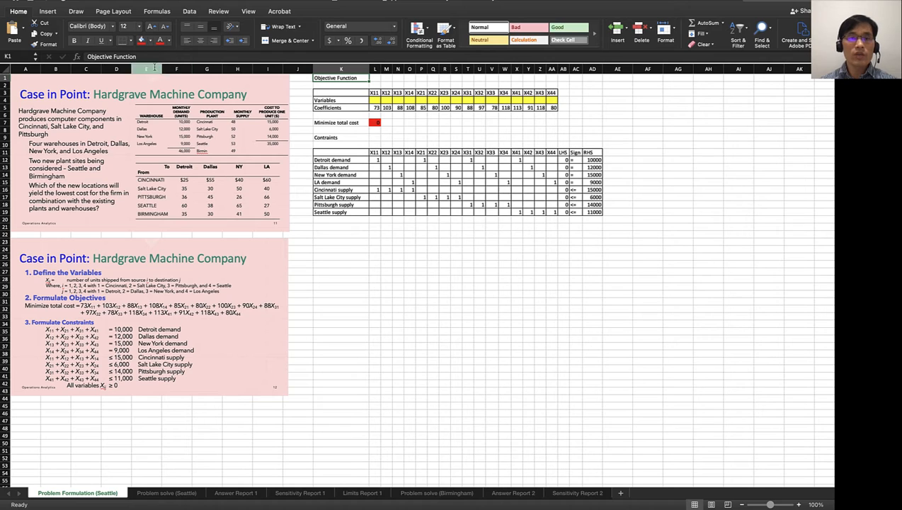
click(150, 40)
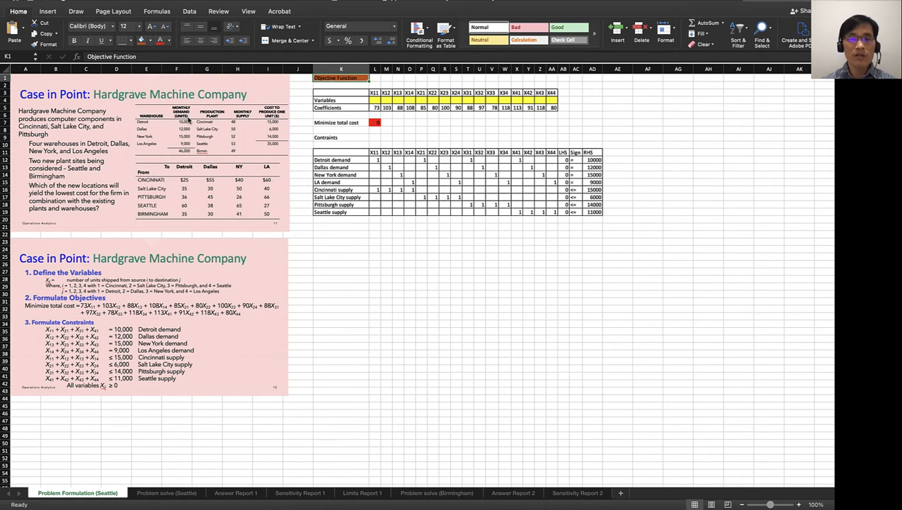
click(340, 240)
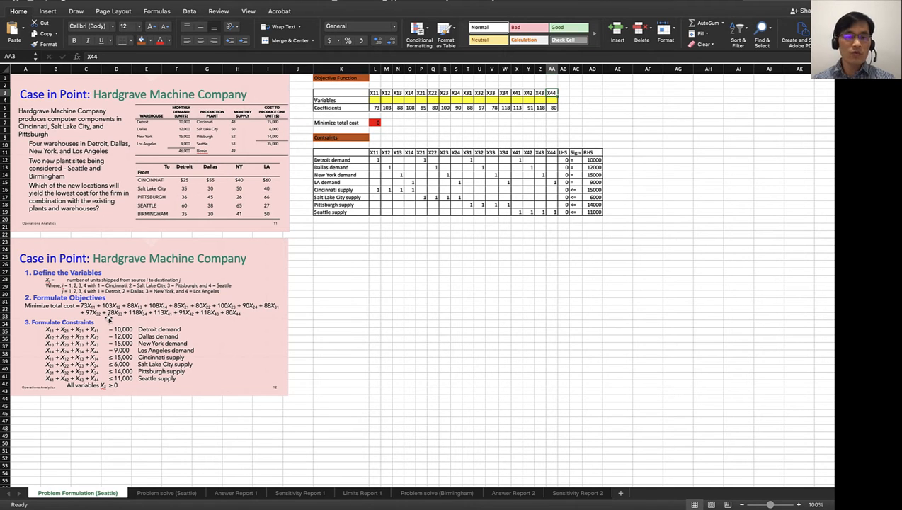
mouse_move(164, 380)
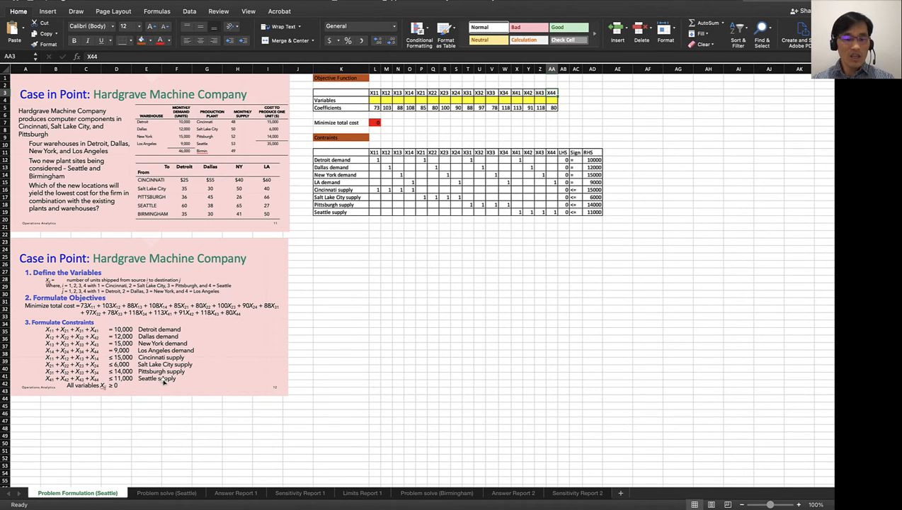
Step: Enter =SUMPRODUCT of the variables row and coefficients row as the minimize total cost formula
click(377, 108)
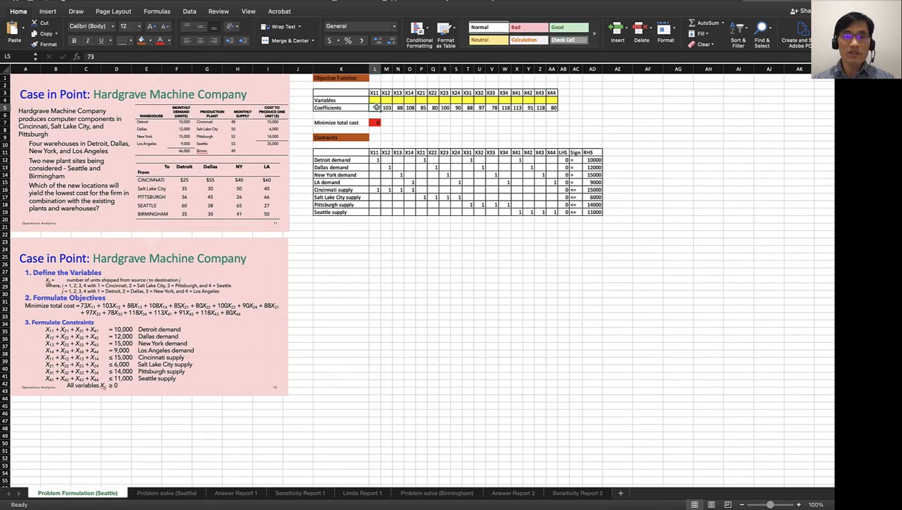
click(385, 108)
text(=SUMPRODUCT(L5:AA5,L4:AA4))
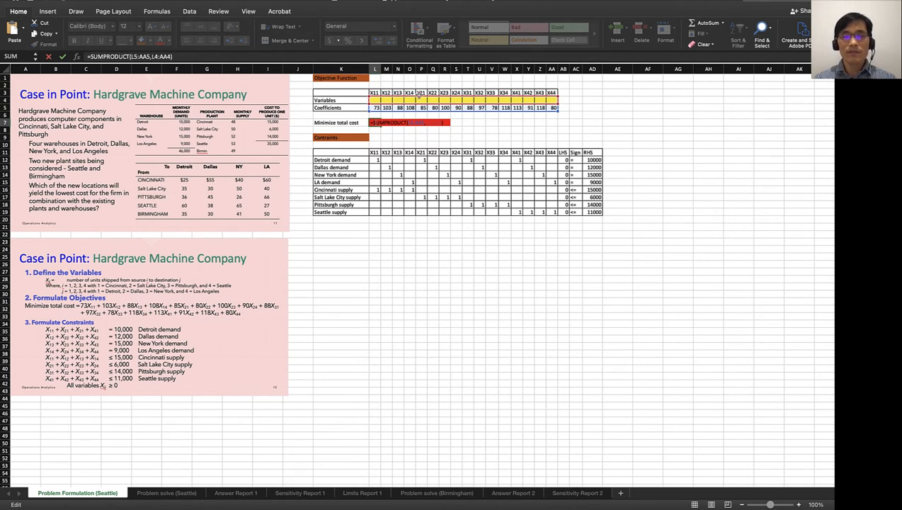
key(Enter)
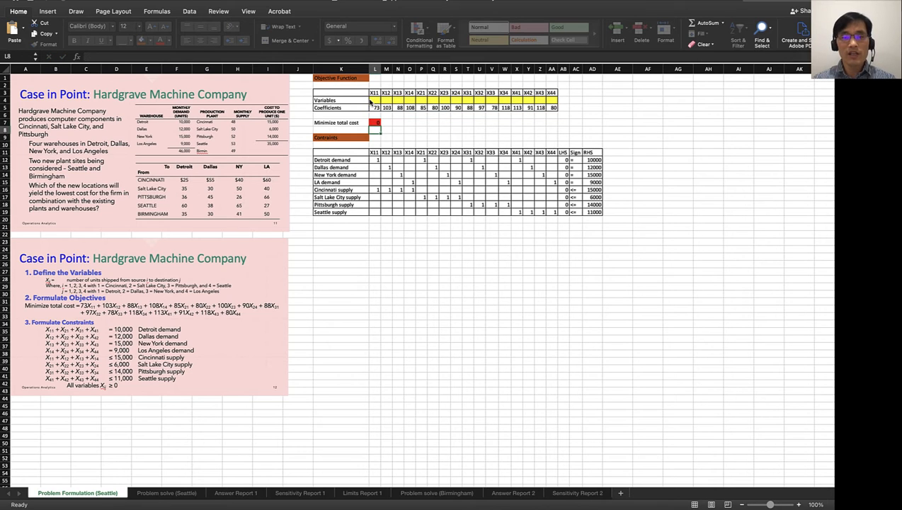
click(340, 136)
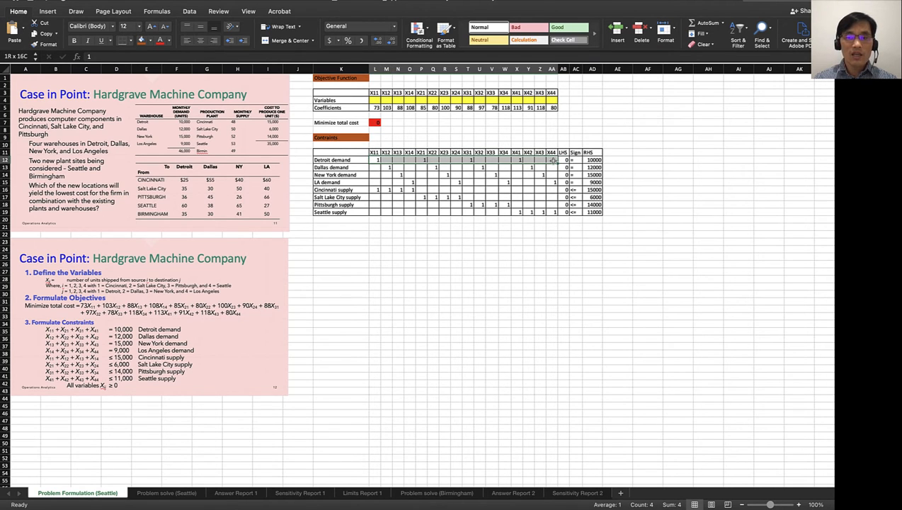
Step: Review the Dallas LHS SUMPRODUCT, Cincinnati sign and supply RHS cells, then go to the Data tab
click(481, 215)
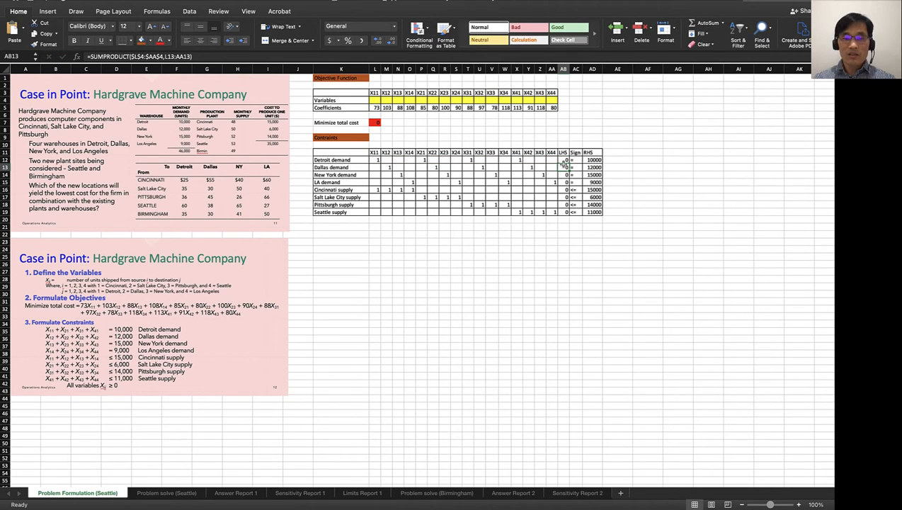
mouse_move(569, 212)
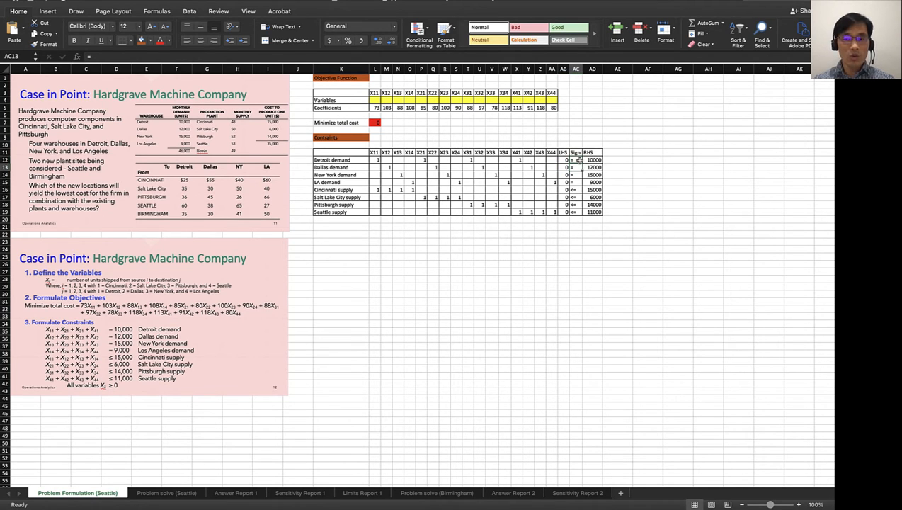
click(575, 190)
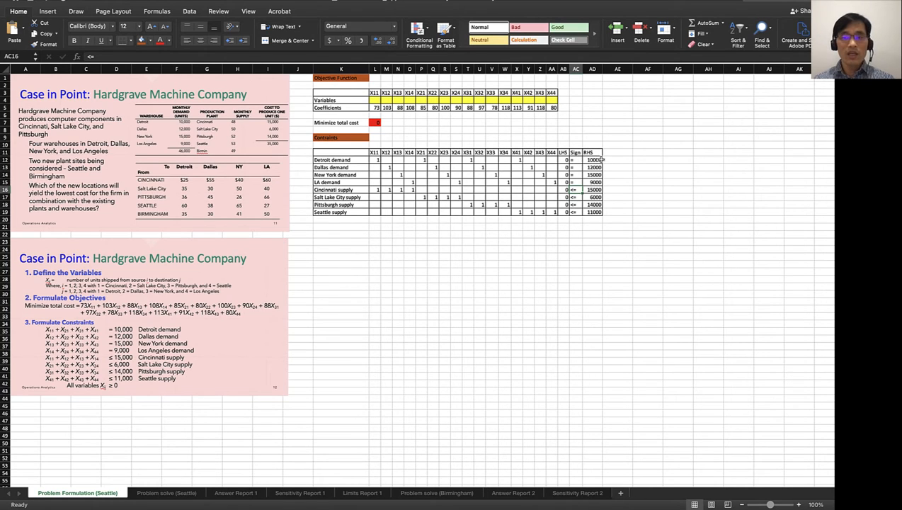
click(591, 159)
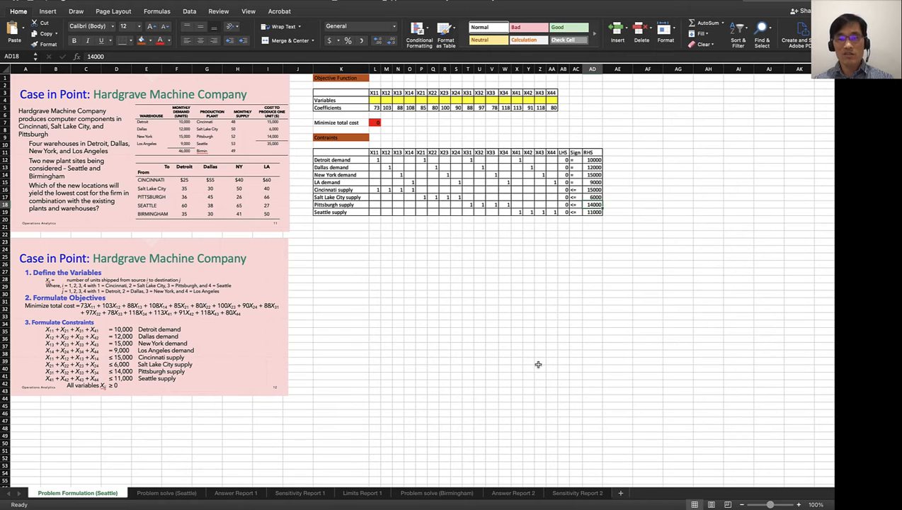
click(456, 309)
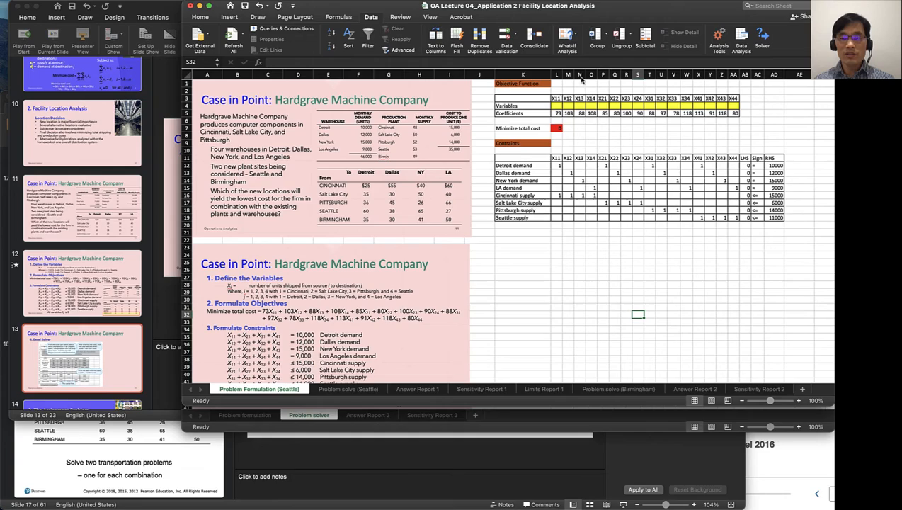
Step: In Solver, minimize objective $L$7 by changing $L$4:$AA$4 and begin adding a constraint
click(761, 36)
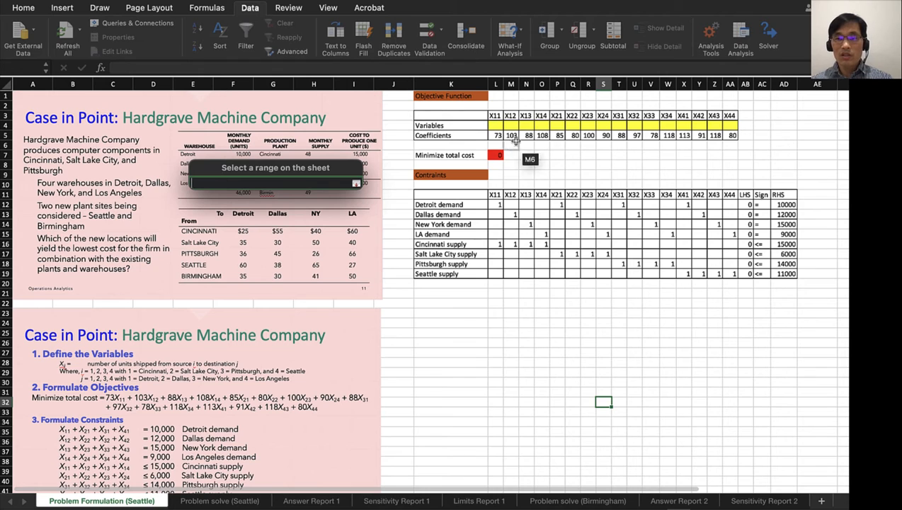
click(496, 154)
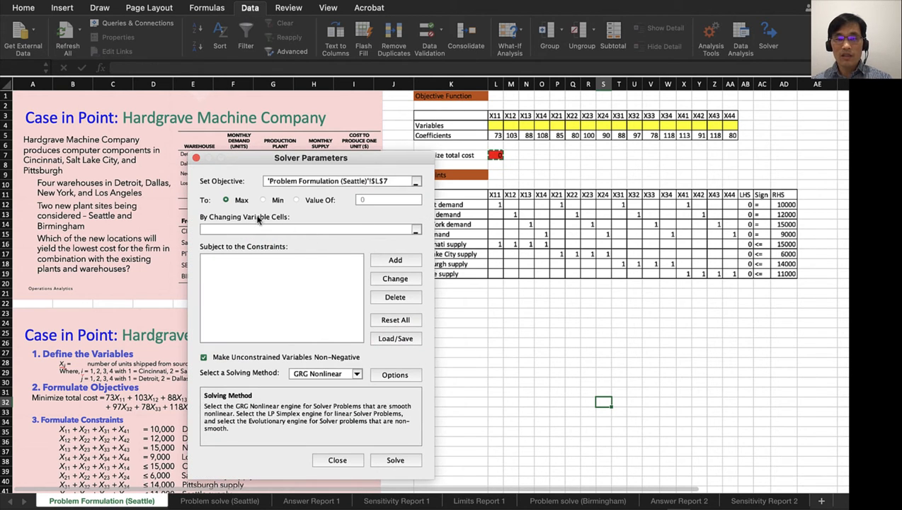
click(263, 199)
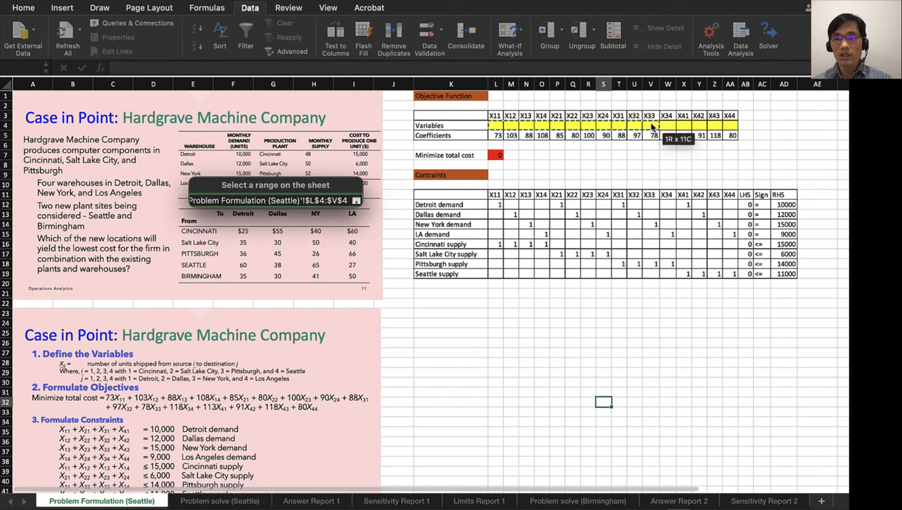
click(767, 35)
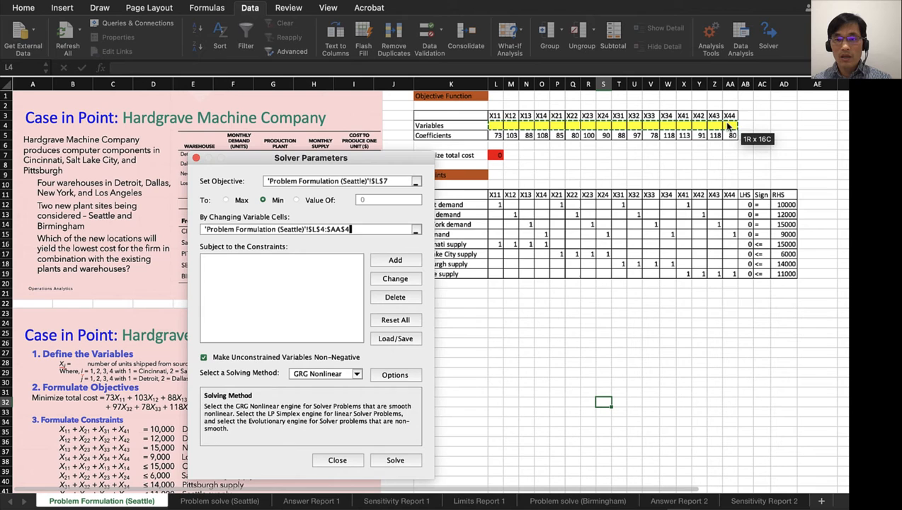
click(395, 259)
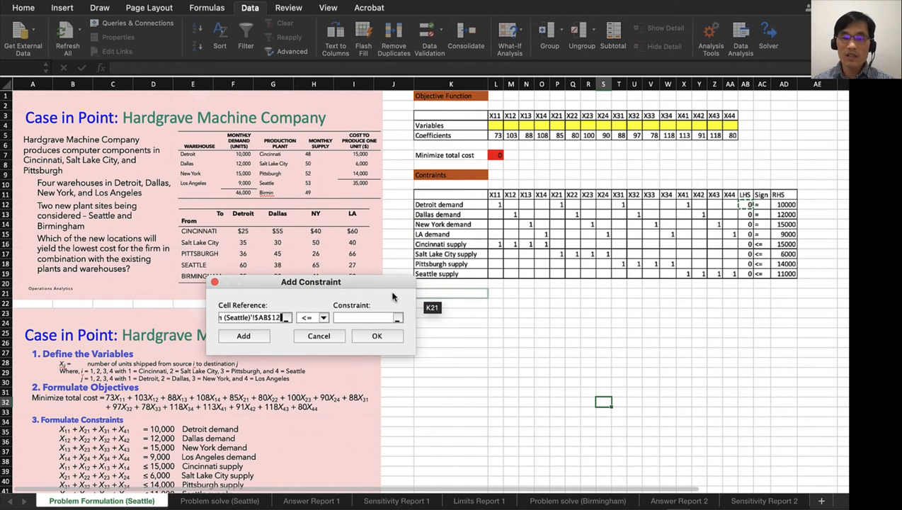
Step: Add the Detroit and Dallas demand equality constraints to Solver
click(323, 317)
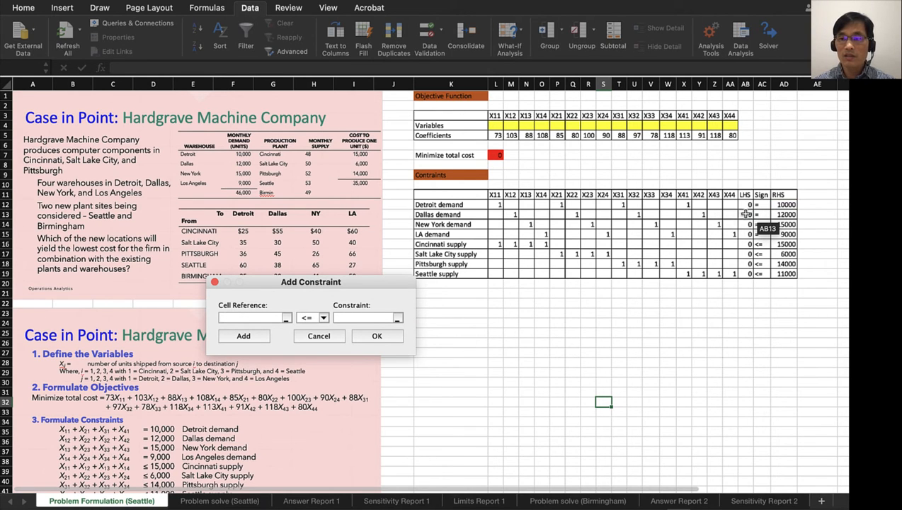
click(323, 317)
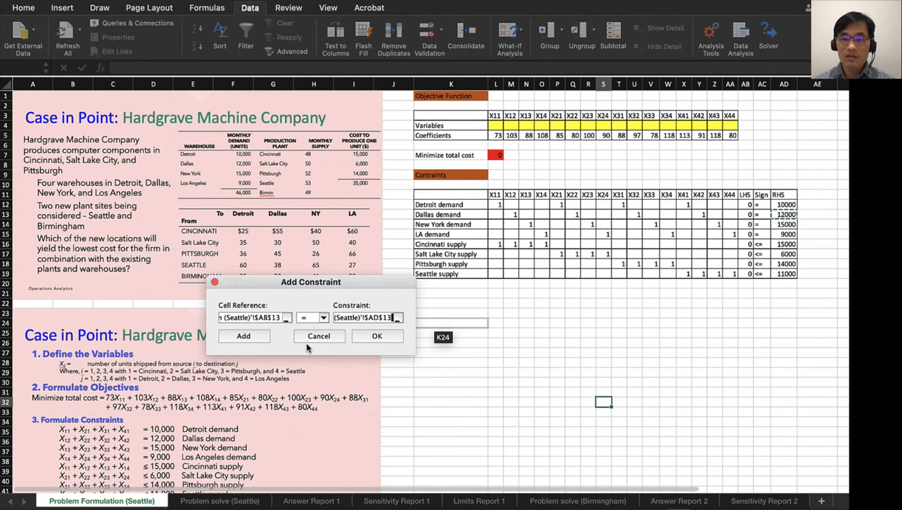
click(243, 336)
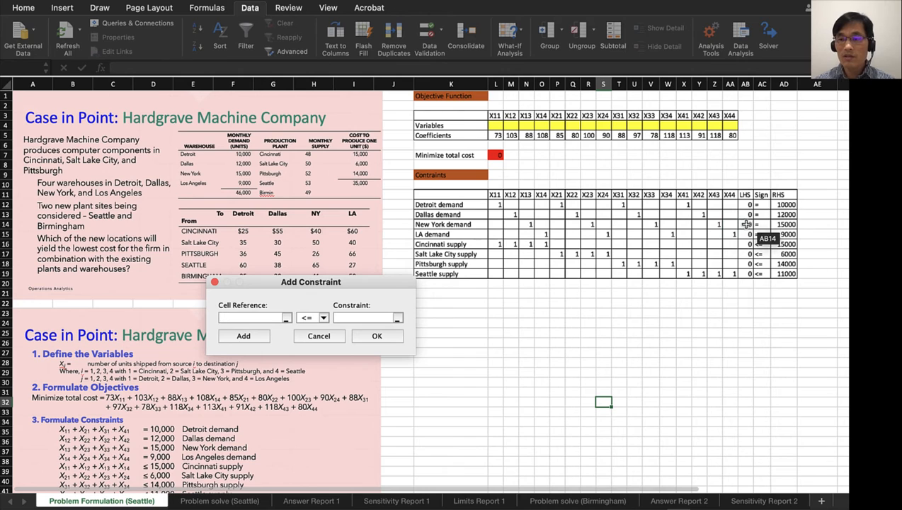
click(322, 317)
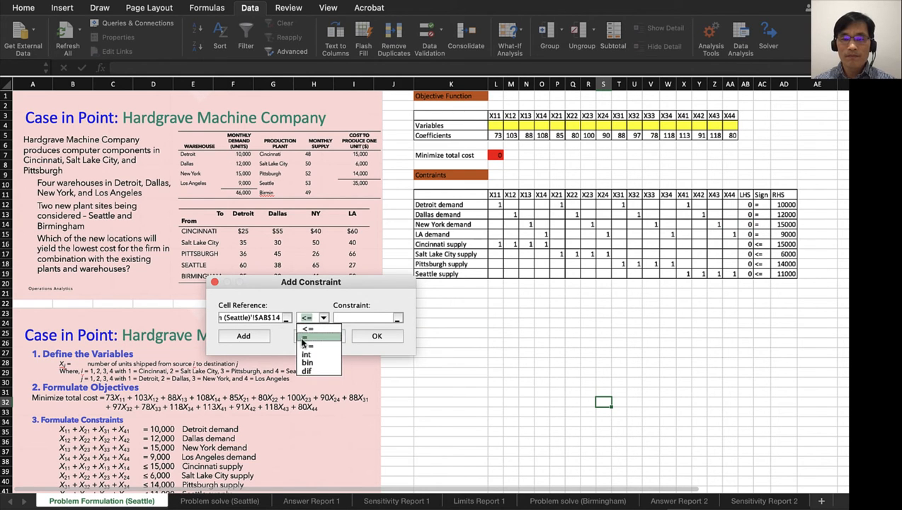
Step: Add the New York and LA demand equalities and the supply <= capacity constraints, then finish
click(311, 317)
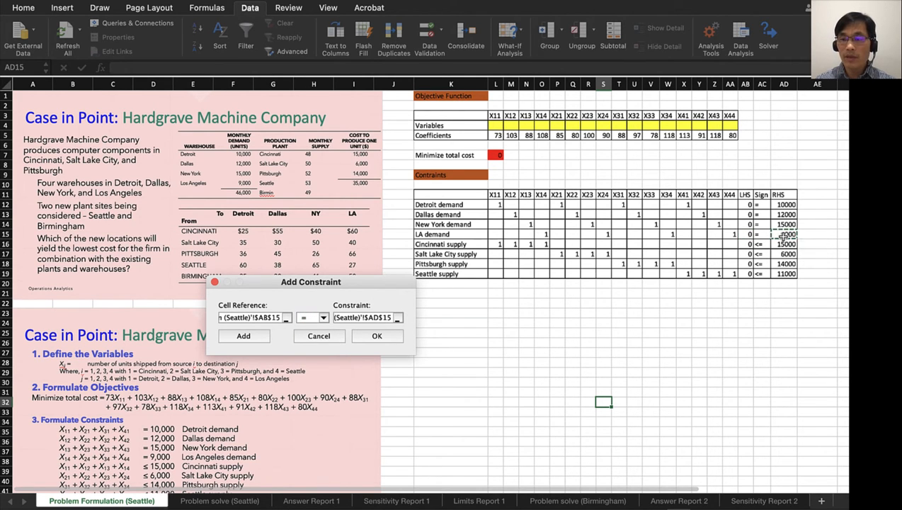
click(243, 334)
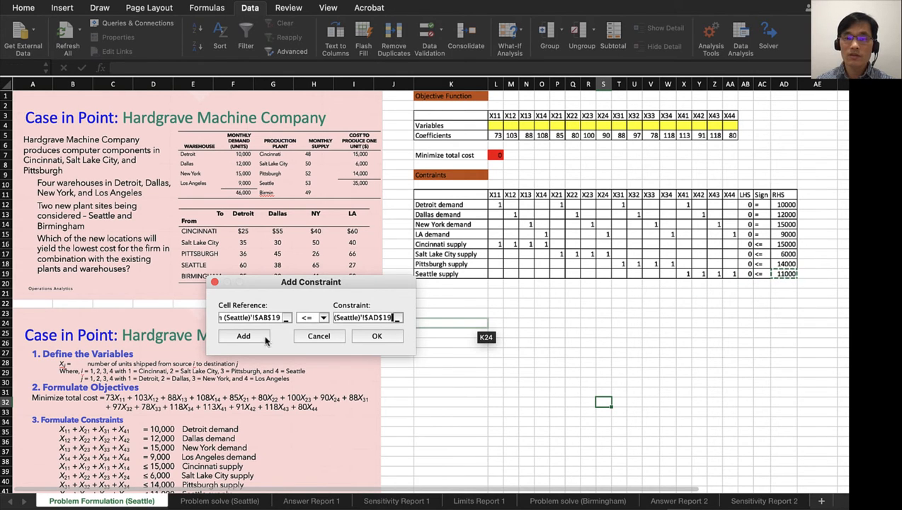
click(376, 336)
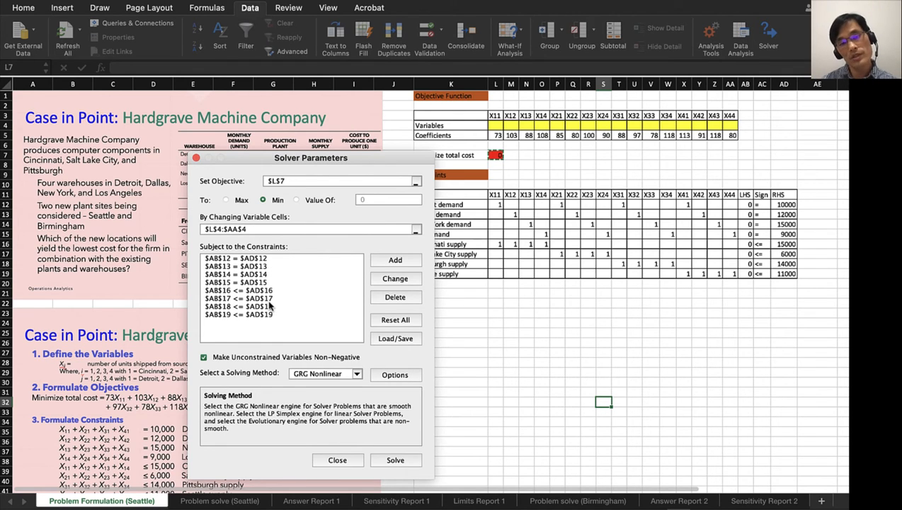
mouse_move(252, 334)
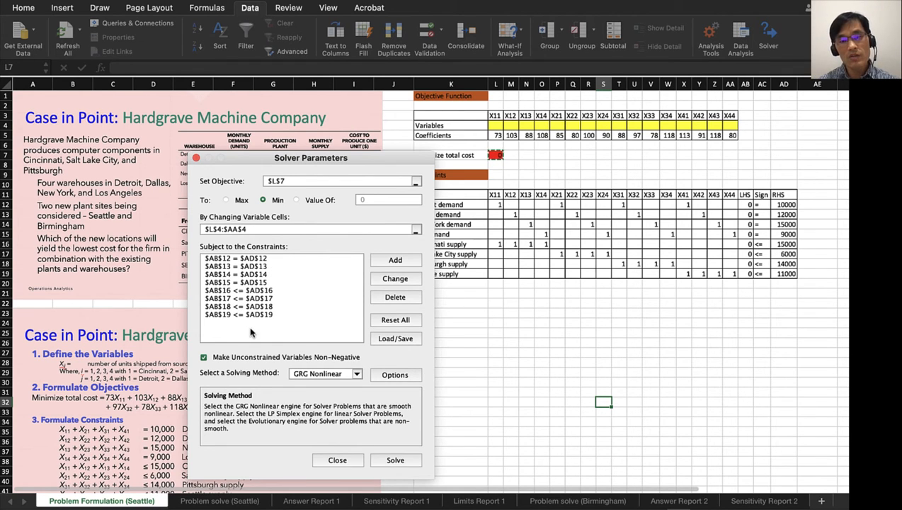
mouse_move(291, 334)
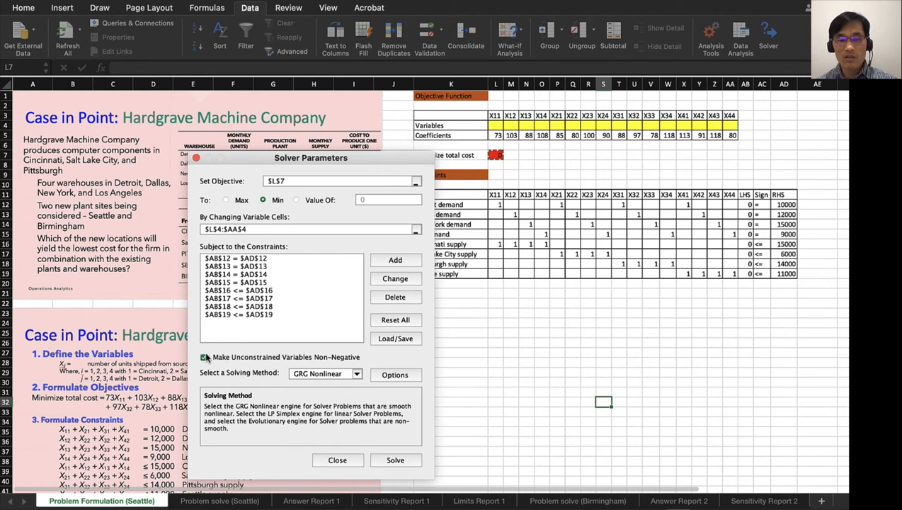
Step: Choose the Simplex LP solving method and solve the Seattle model
click(355, 374)
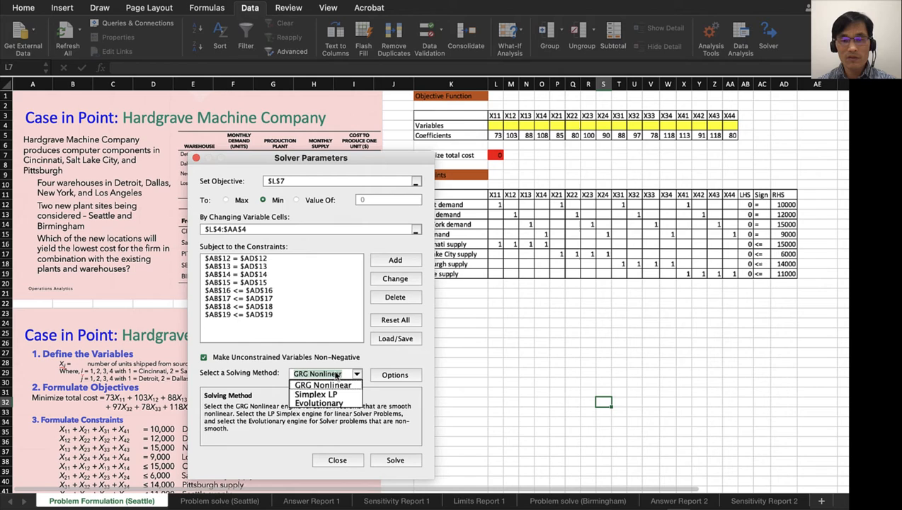
click(314, 393)
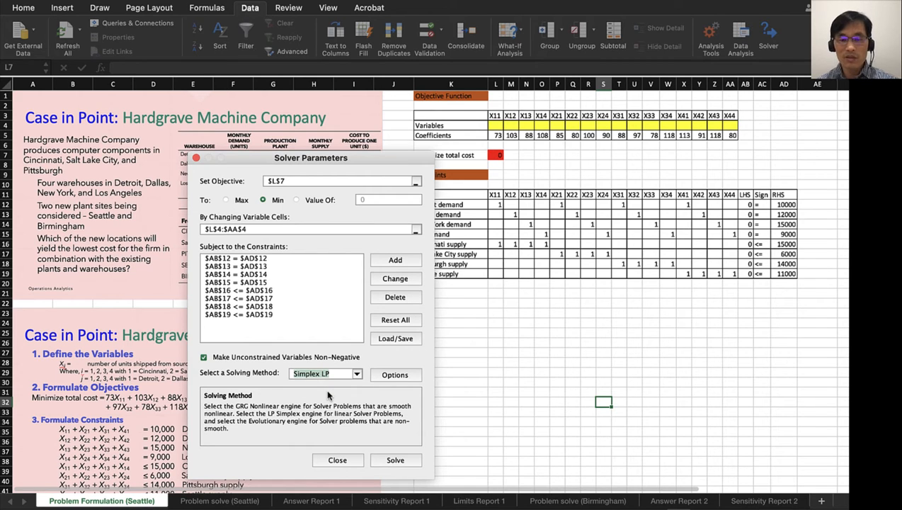
mouse_move(404, 278)
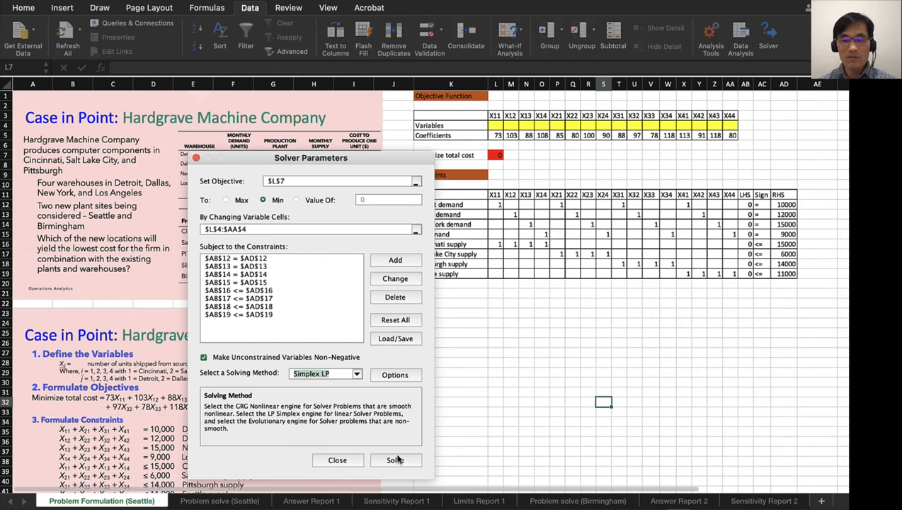
click(337, 459)
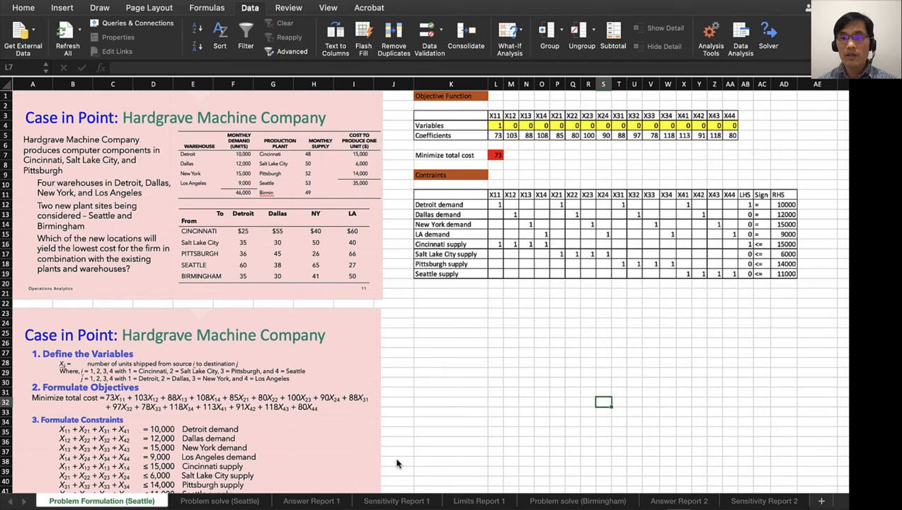
Step: Keep the Solver solution and generate Answer, Sensitivity and Limits reports
click(767, 36)
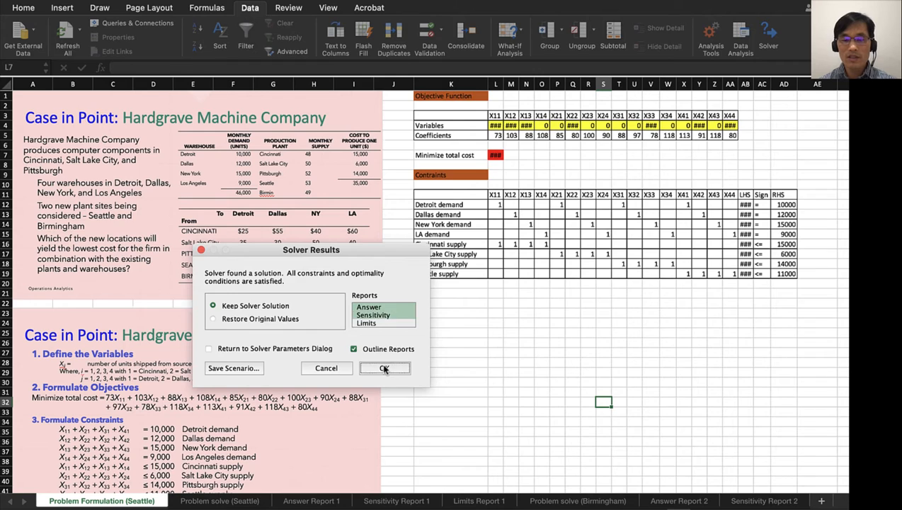
click(385, 368)
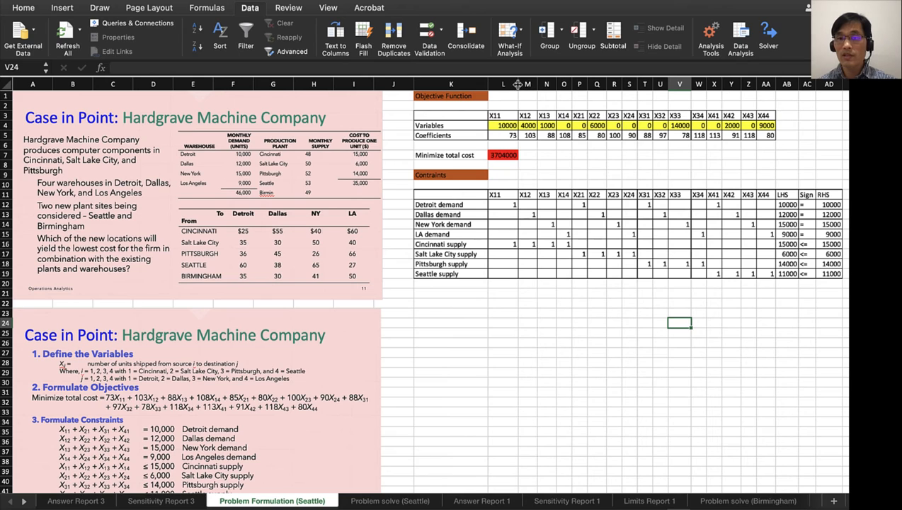
mouse_move(517, 85)
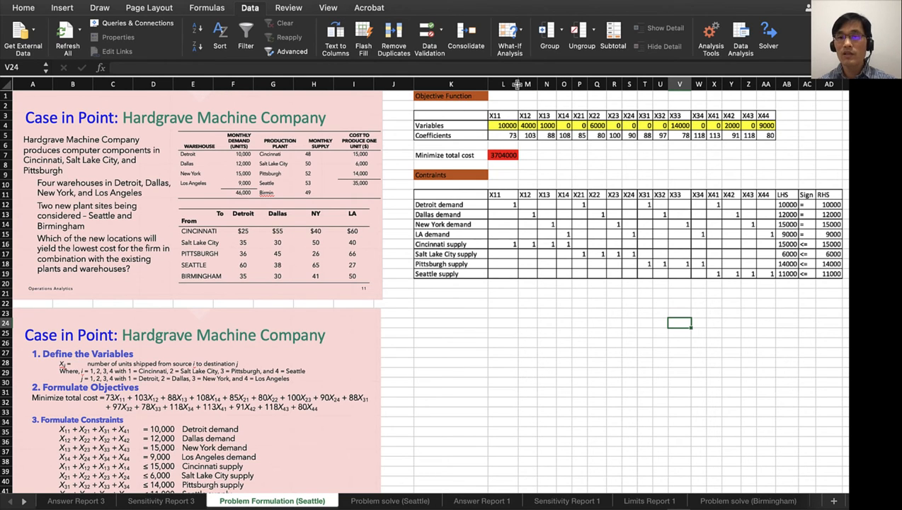
mouse_move(756, 360)
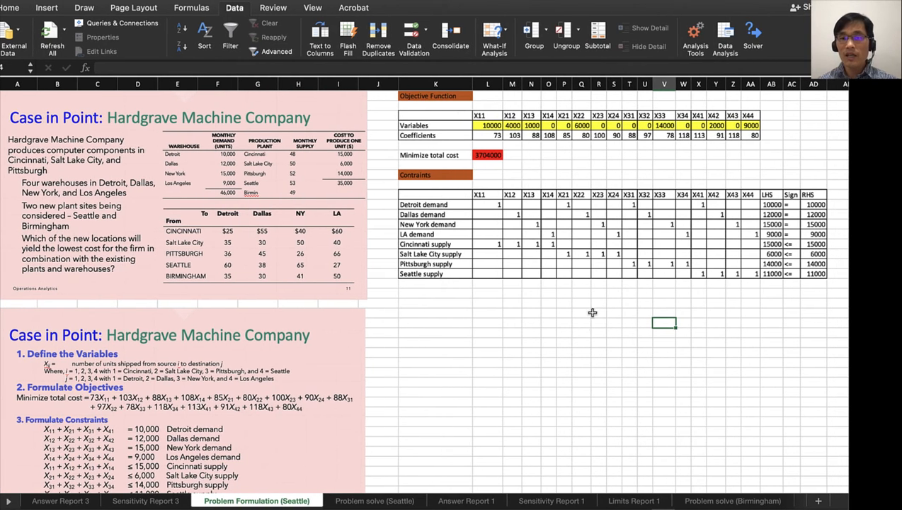
click(486, 154)
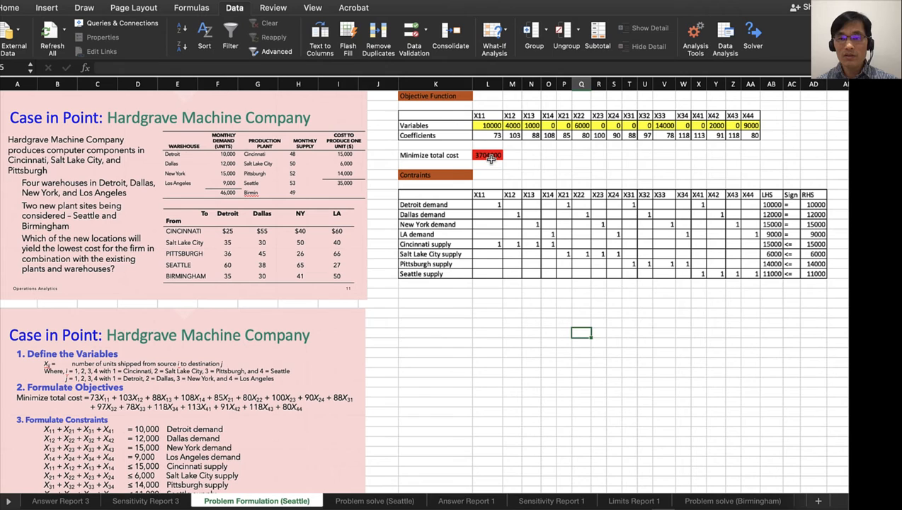
click(487, 154)
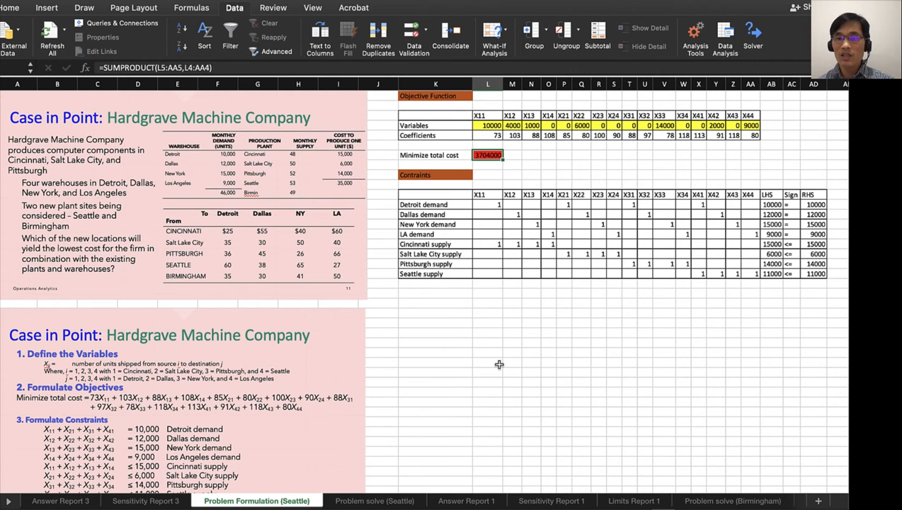
click(487, 125)
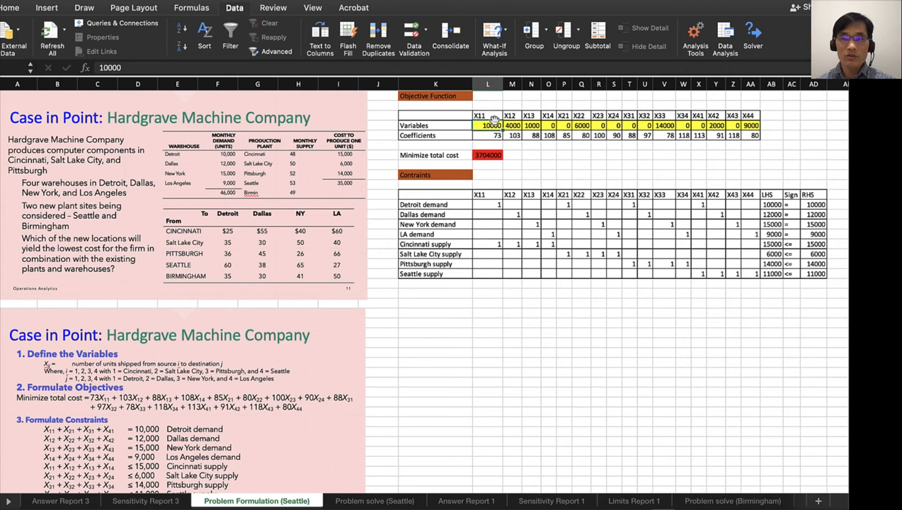
mouse_move(407, 319)
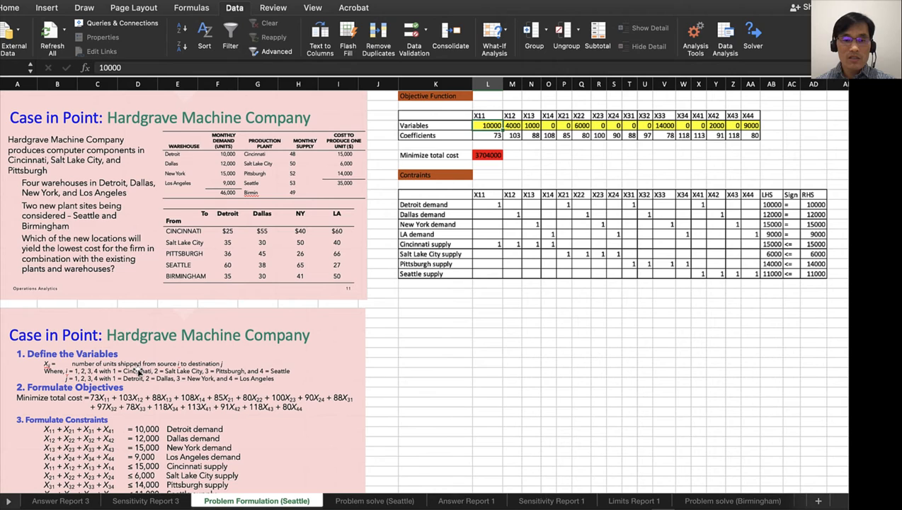
mouse_move(136, 375)
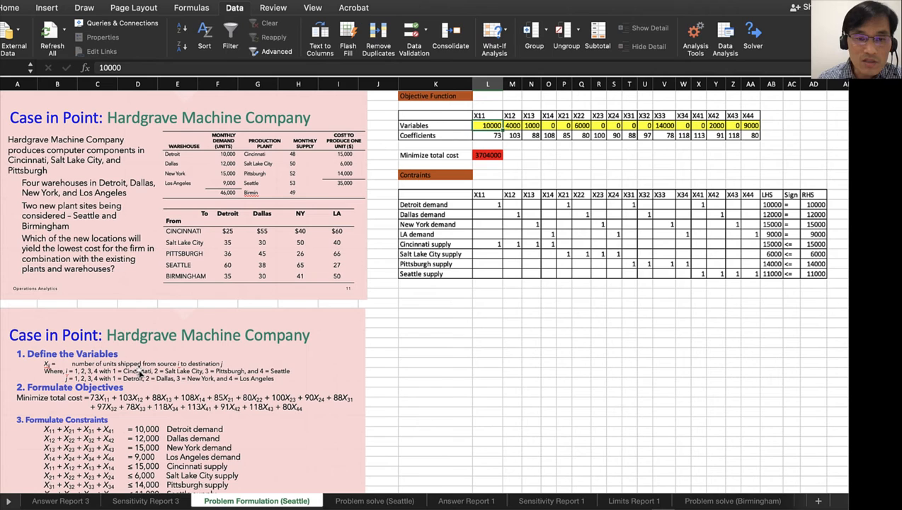
mouse_move(263, 379)
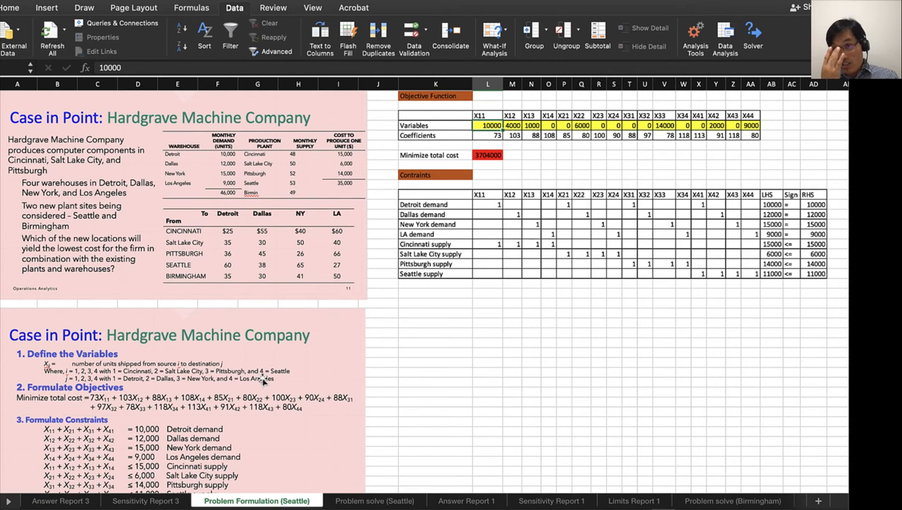
mouse_move(388, 365)
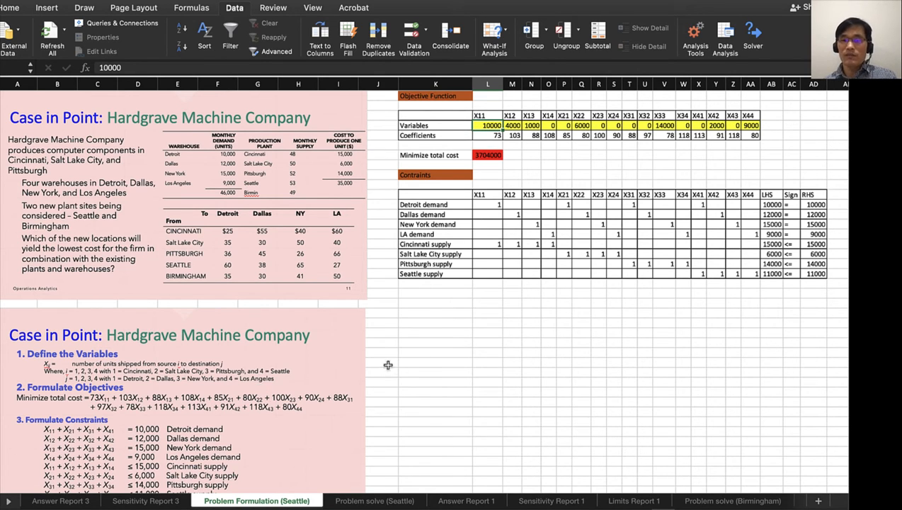
click(436, 381)
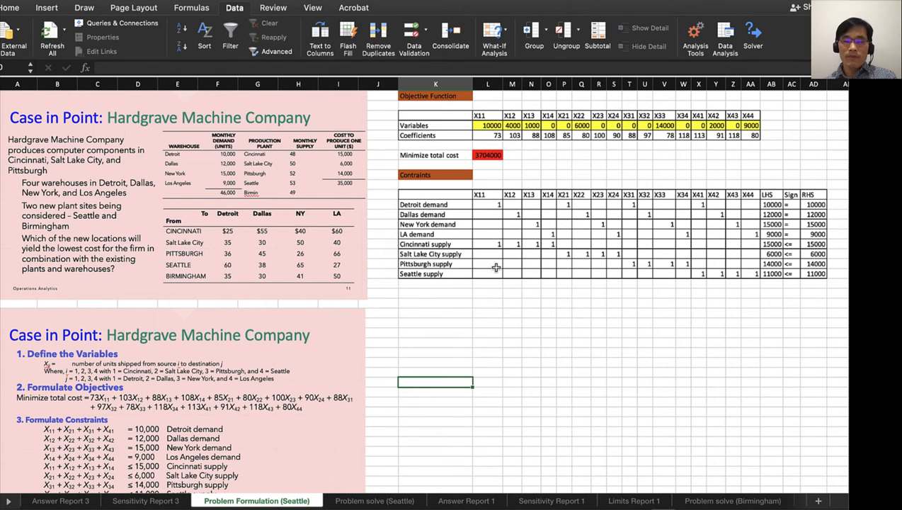
mouse_move(478, 337)
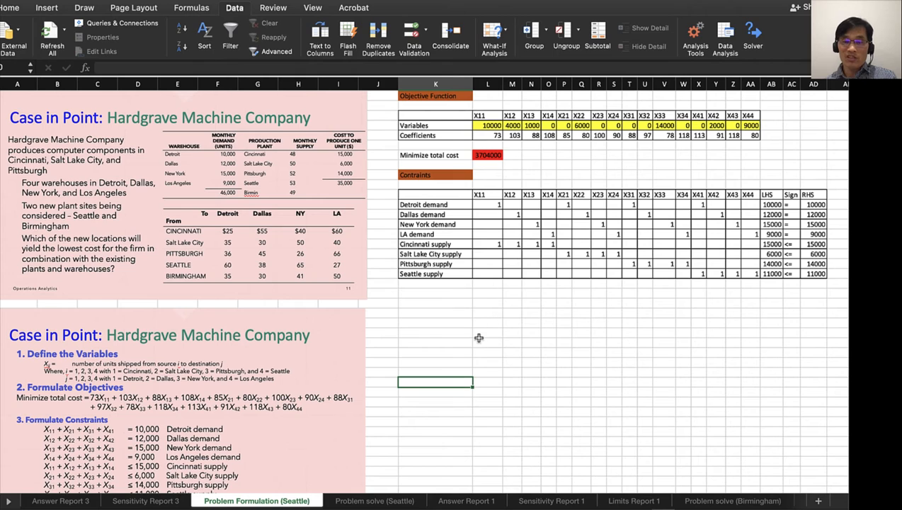
mouse_move(254, 347)
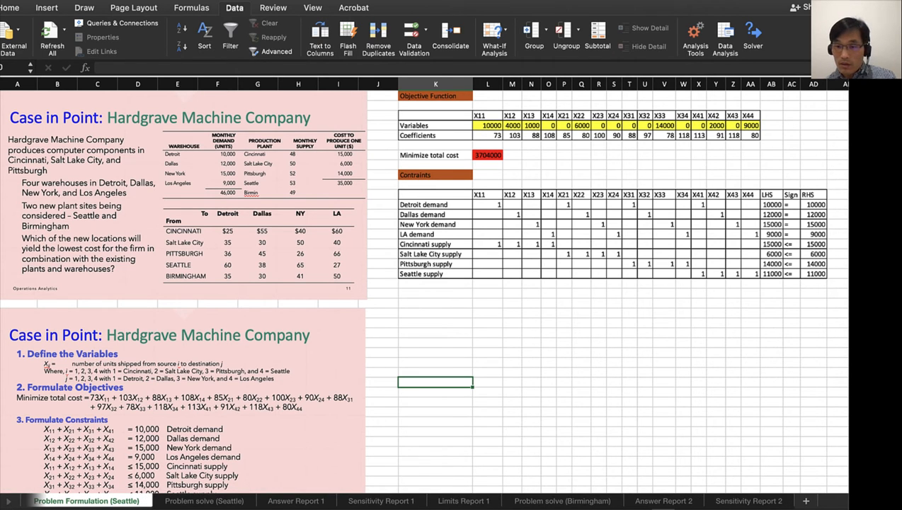
Step: Switch to the Problem solve (Birmingham) sheet and inspect the X41–X44 cost coefficients (X41 = 84)
click(561, 501)
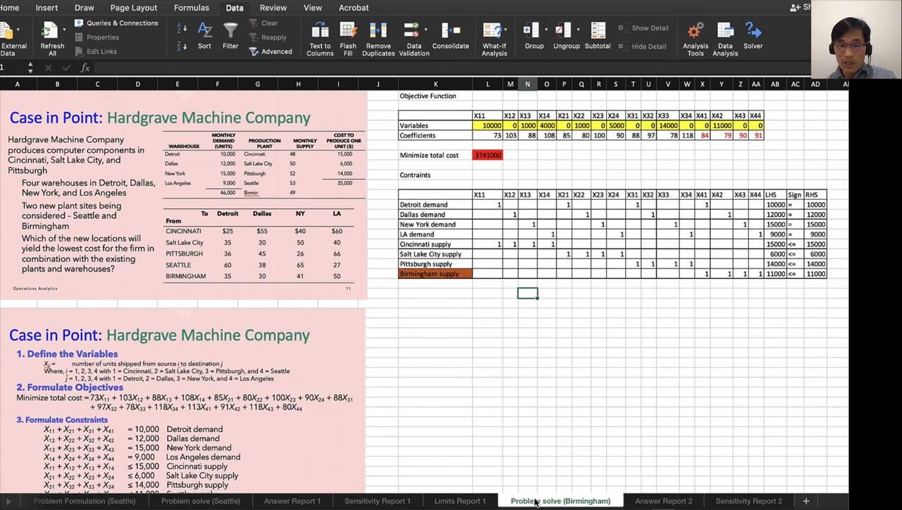
click(487, 370)
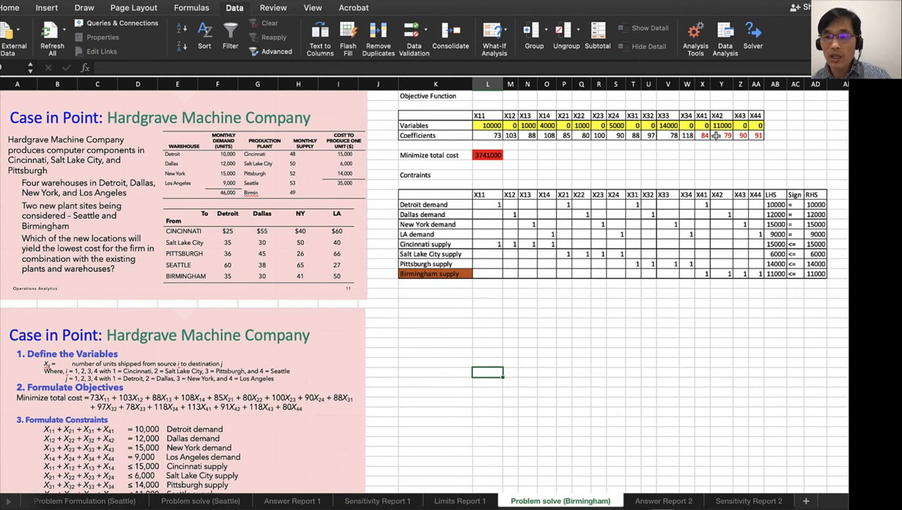
click(702, 135)
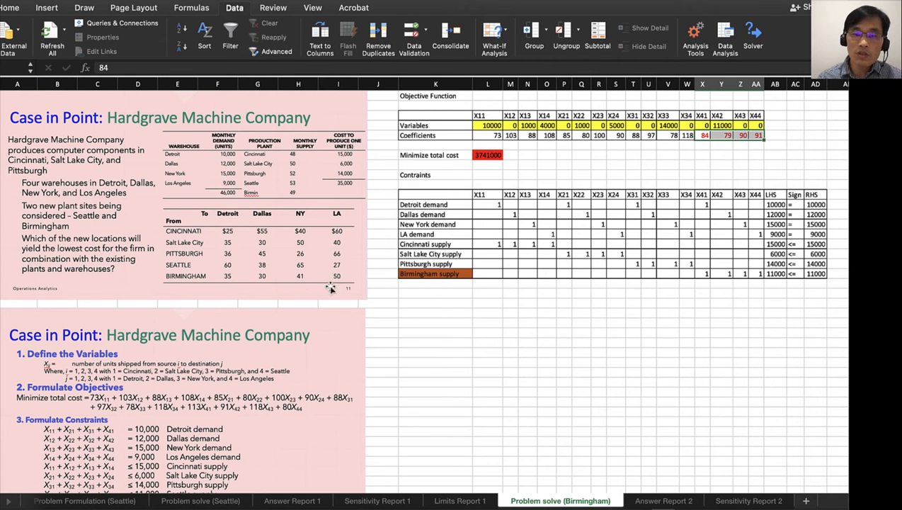
mouse_move(545, 181)
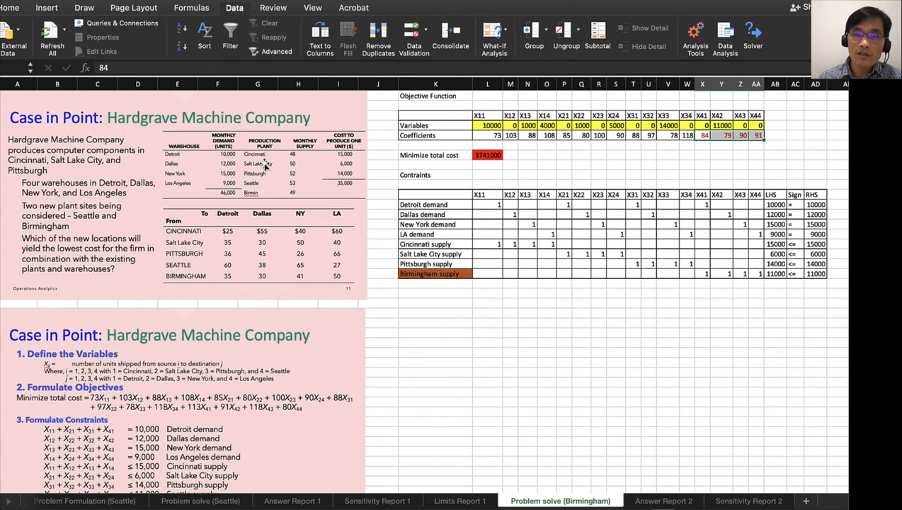
mouse_move(178, 173)
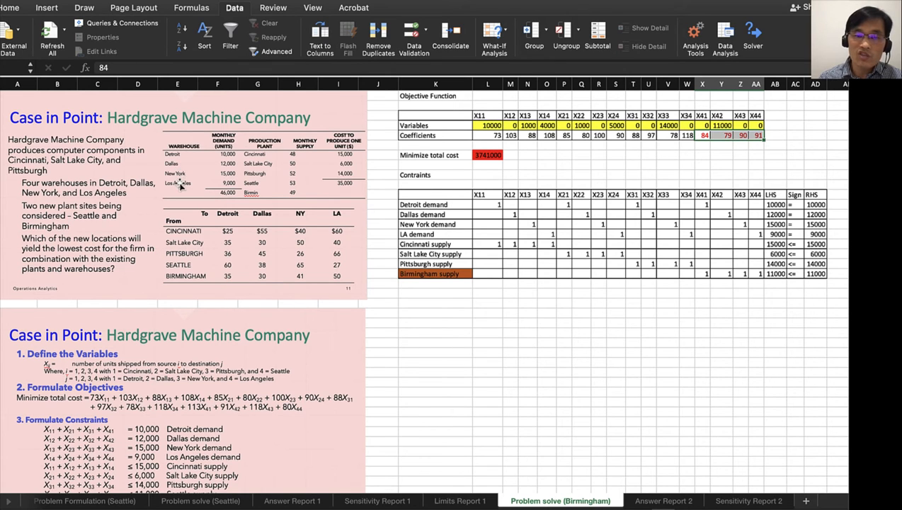
mouse_move(290, 292)
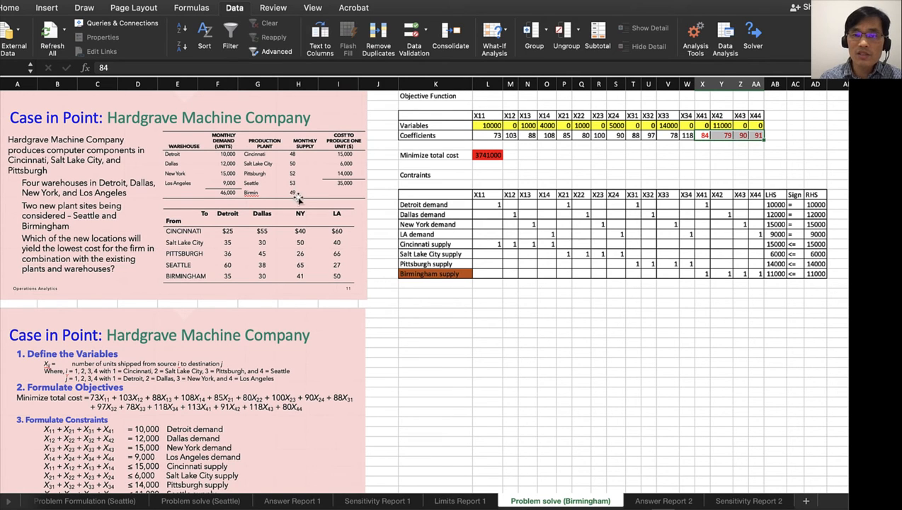
mouse_move(365, 139)
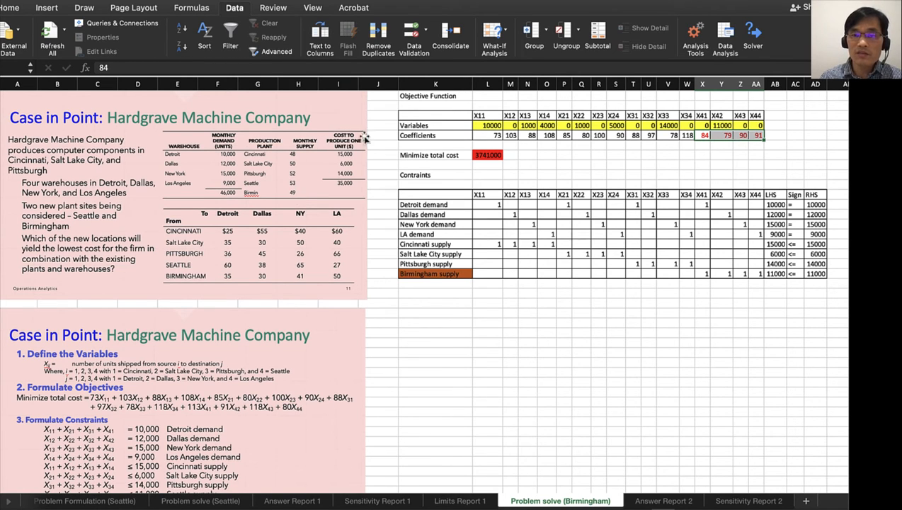
mouse_move(327, 158)
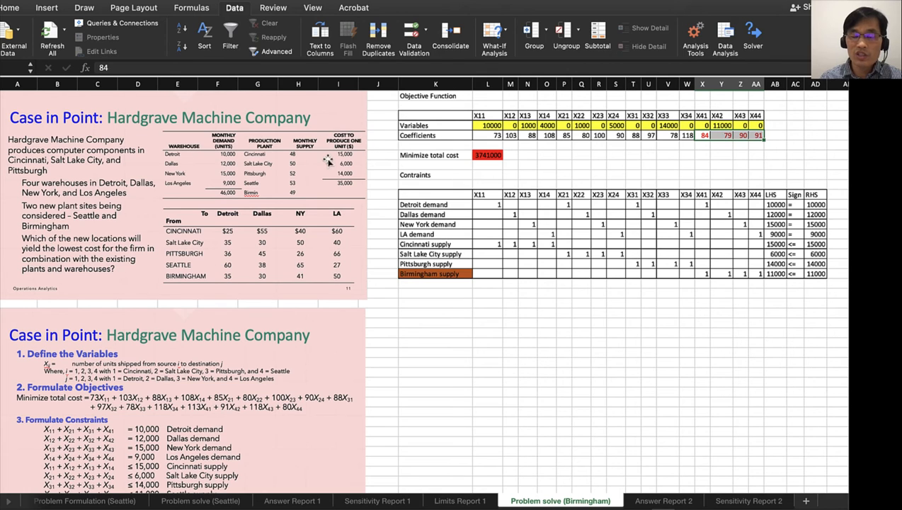
mouse_move(311, 207)
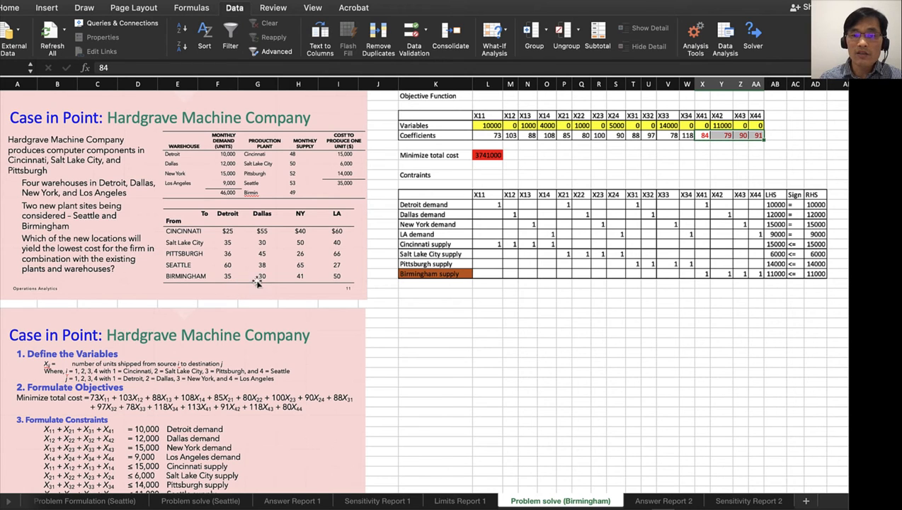
mouse_move(691, 145)
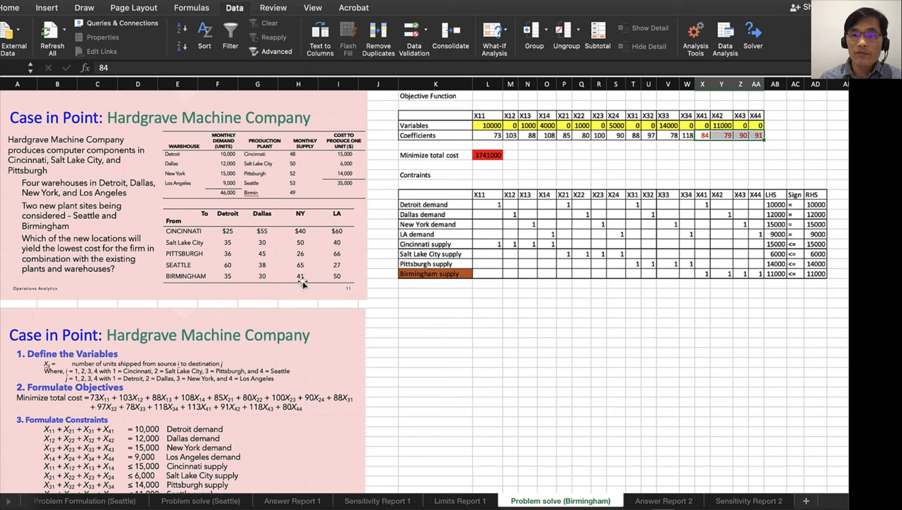
mouse_move(357, 288)
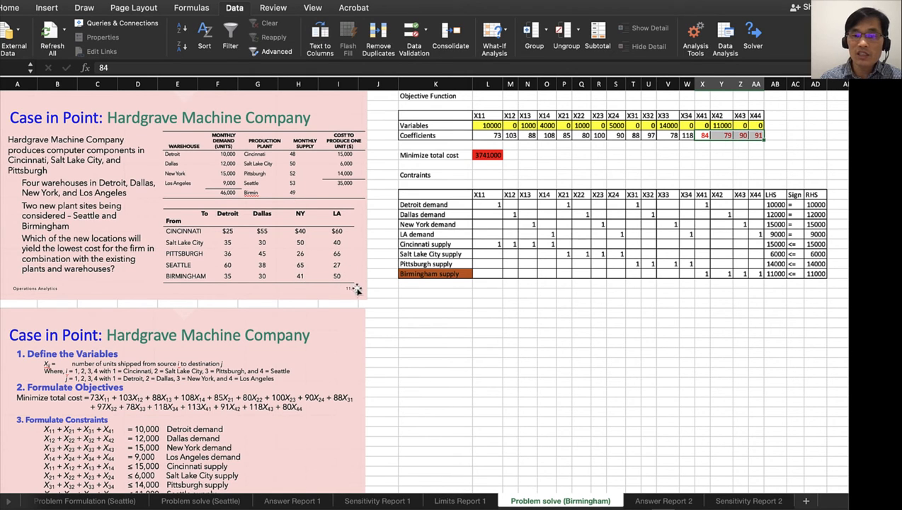
mouse_move(668, 142)
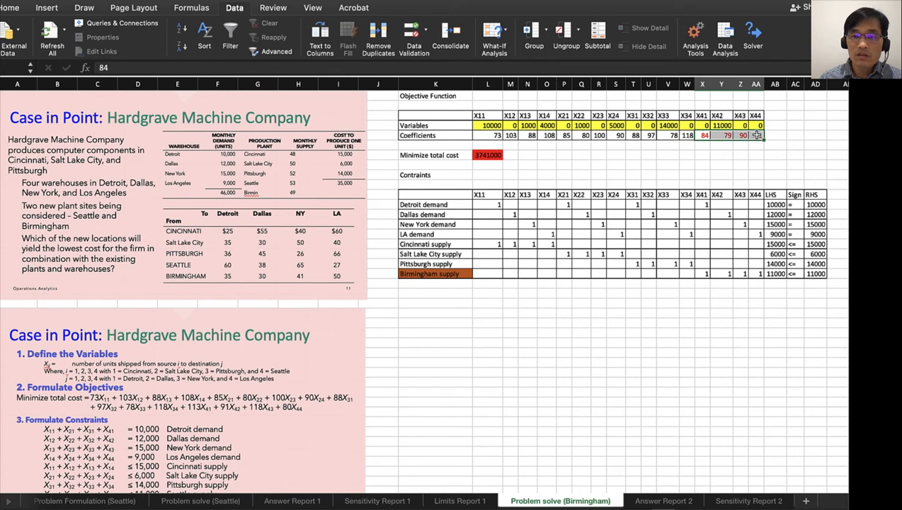
Step: Change the X44 cost coefficient to 99
click(756, 136)
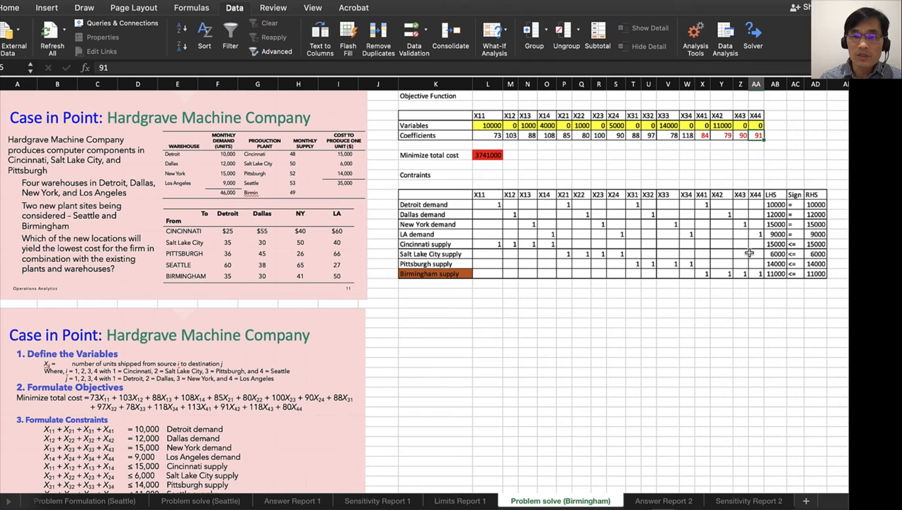
text(99)
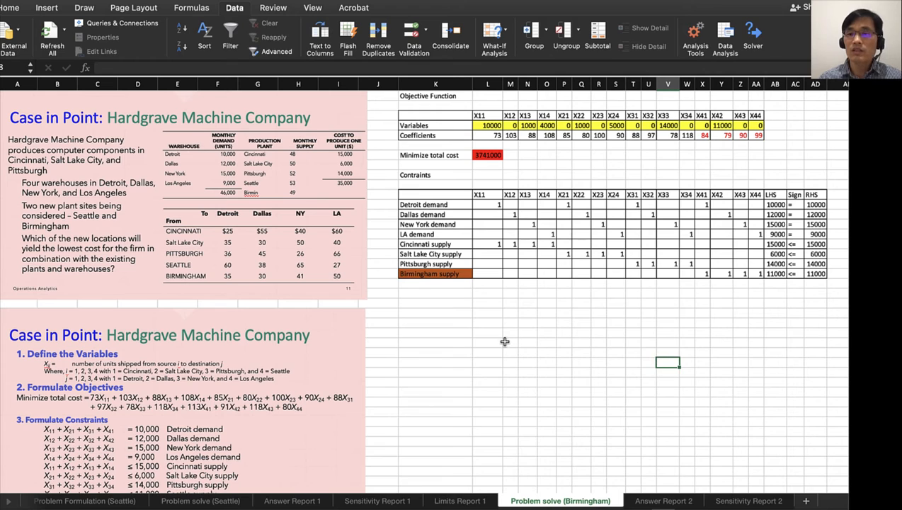
click(436, 430)
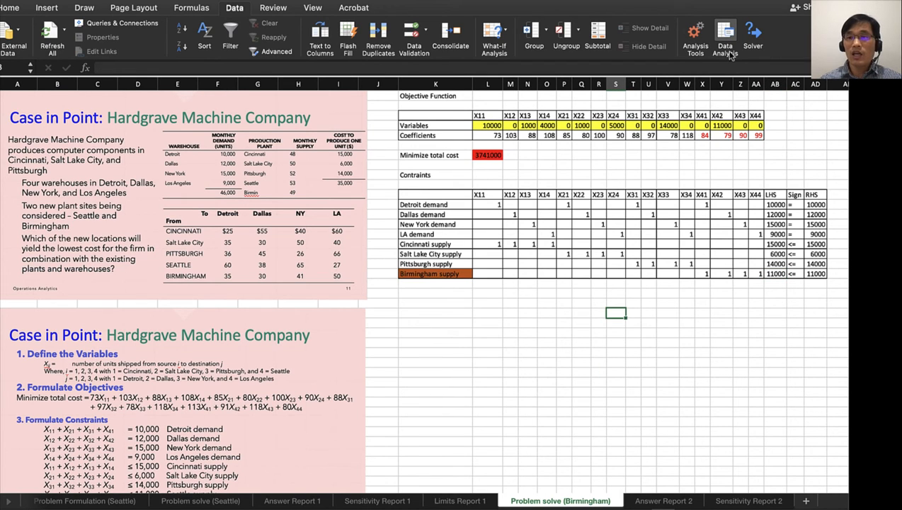
Step: Re-run Solver on the Birmingham model, keep the 3,741,000 solution with Answer, Sensitivity and Limits reports
click(753, 36)
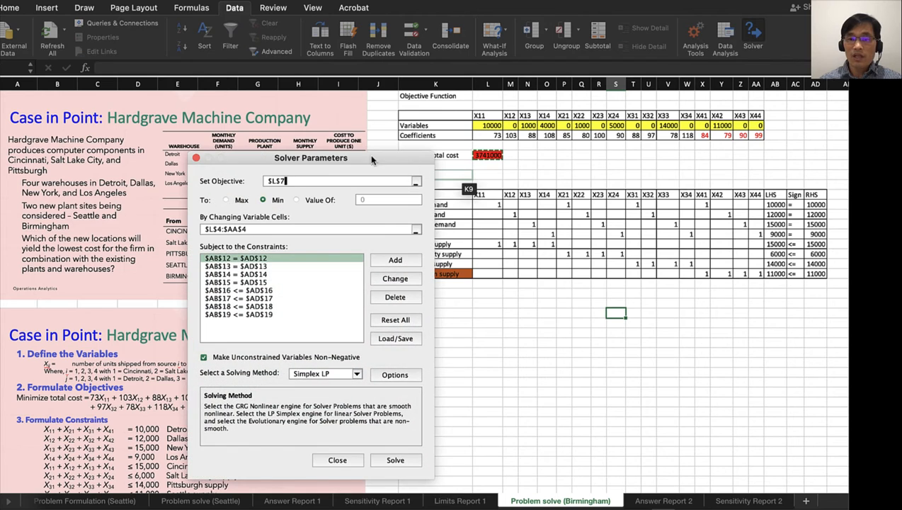
mouse_move(283, 345)
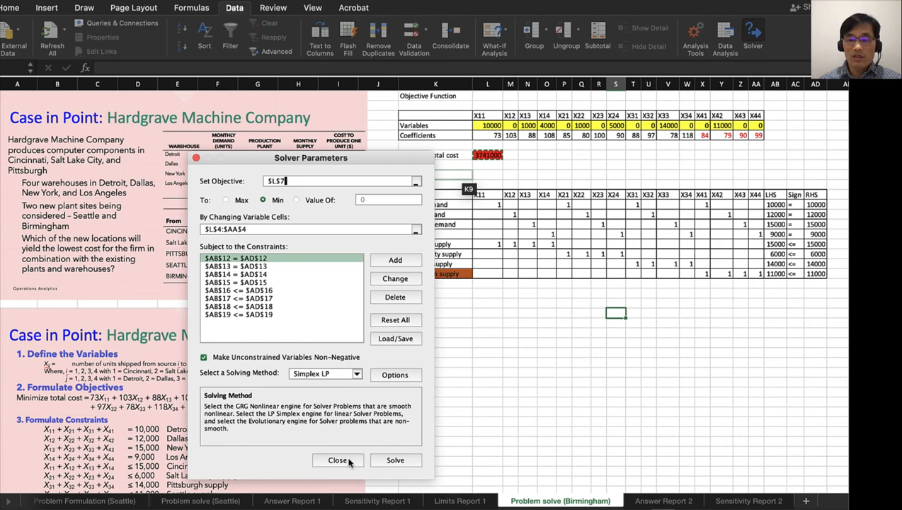
mouse_move(365, 266)
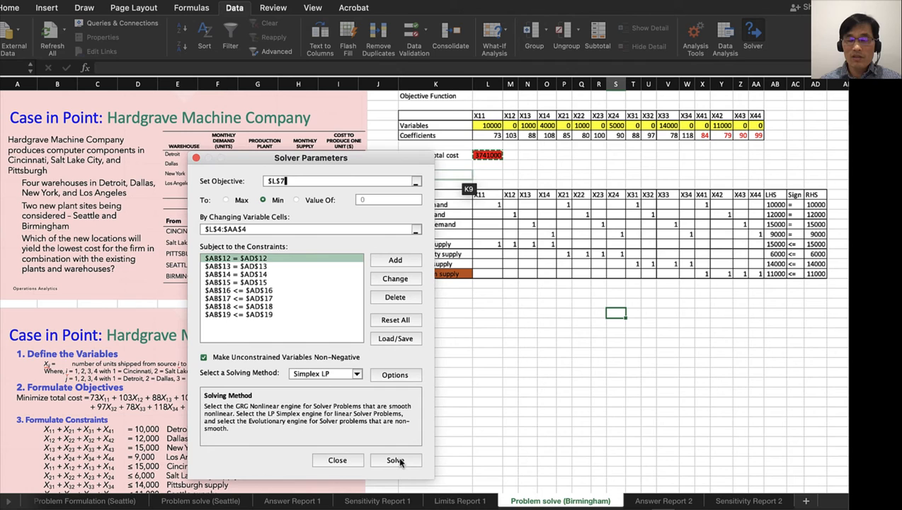
click(394, 460)
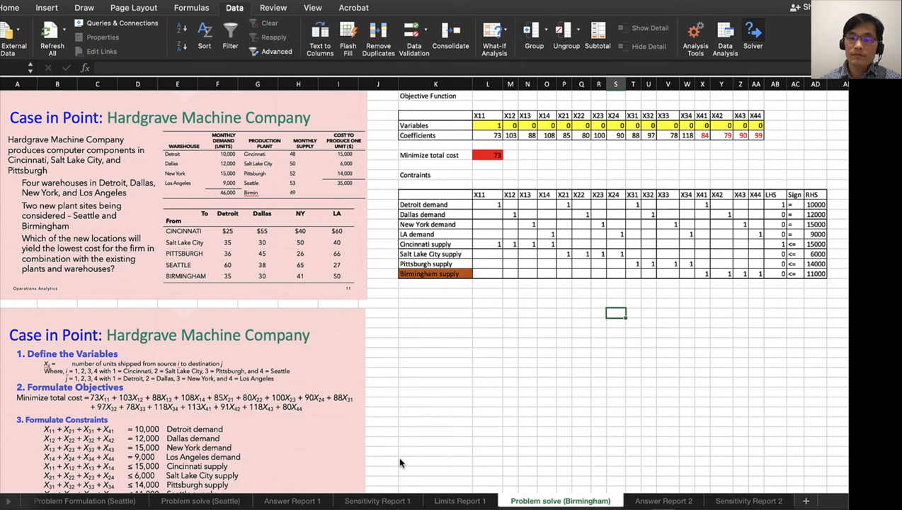
click(753, 35)
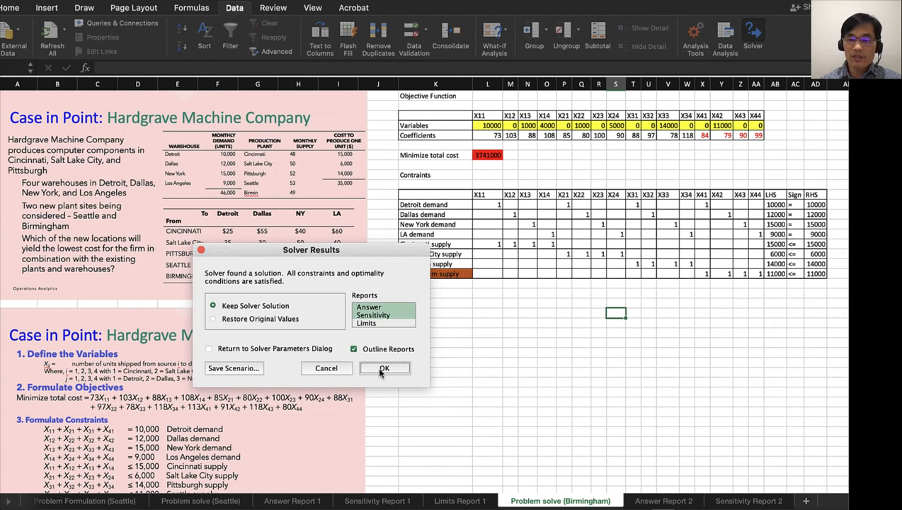
click(385, 368)
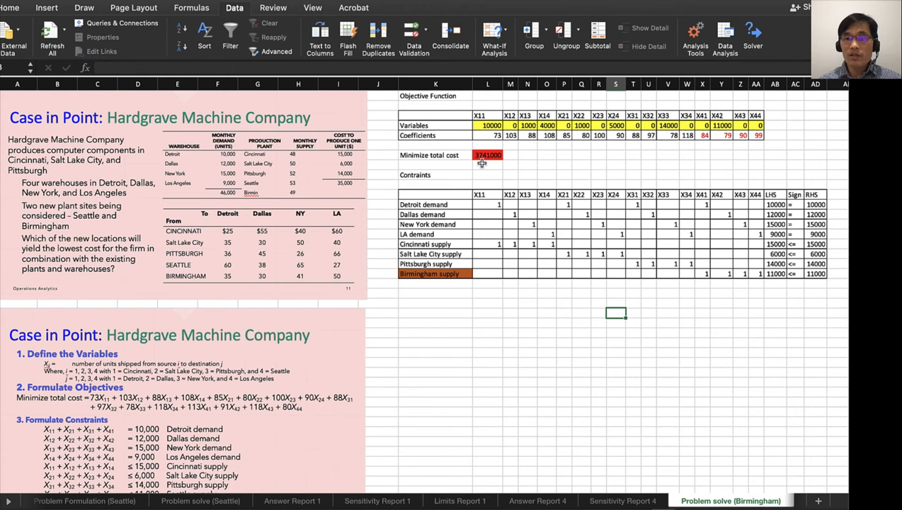
Step: Review the Seattle problem formulation's decision variables and its minimum total cost of 3704000
click(527, 176)
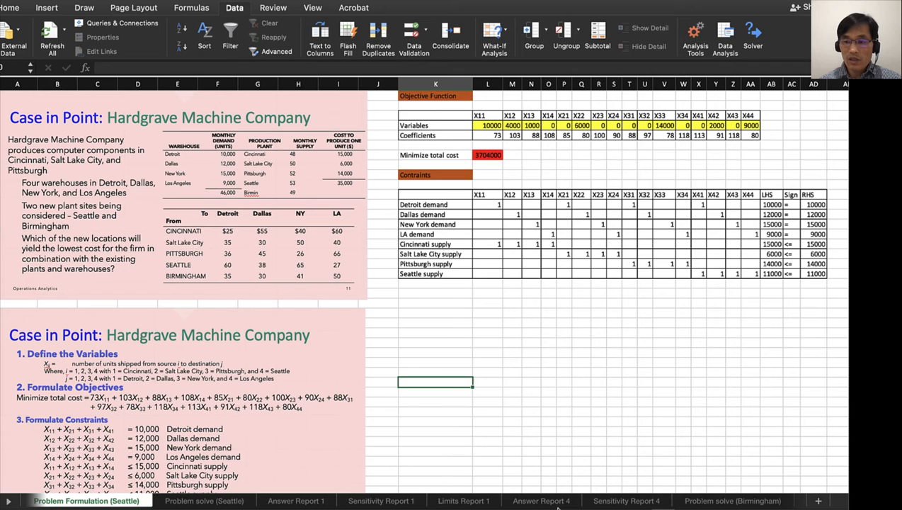
click(730, 501)
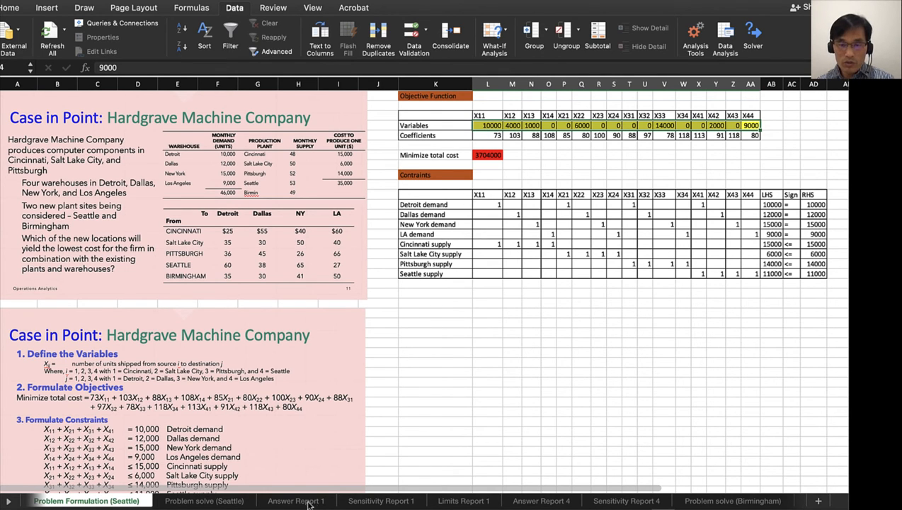
click(379, 501)
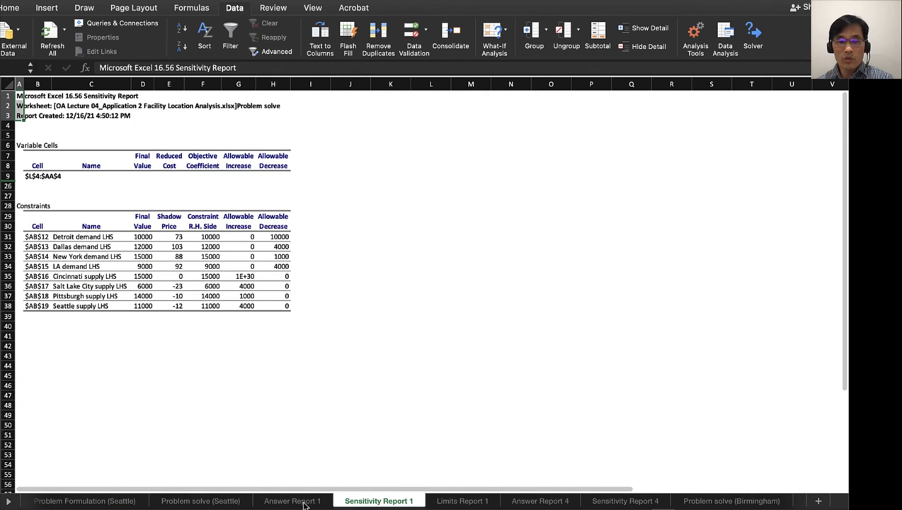
Step: Select the four demand shadow prices (73, 103, 88, 92) in E31:E34 of Sensitivity Report 1
click(292, 501)
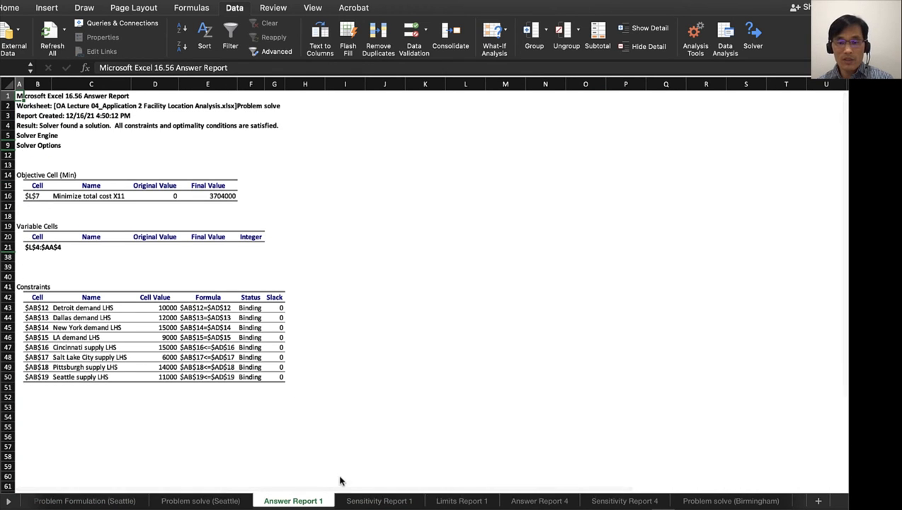
click(378, 501)
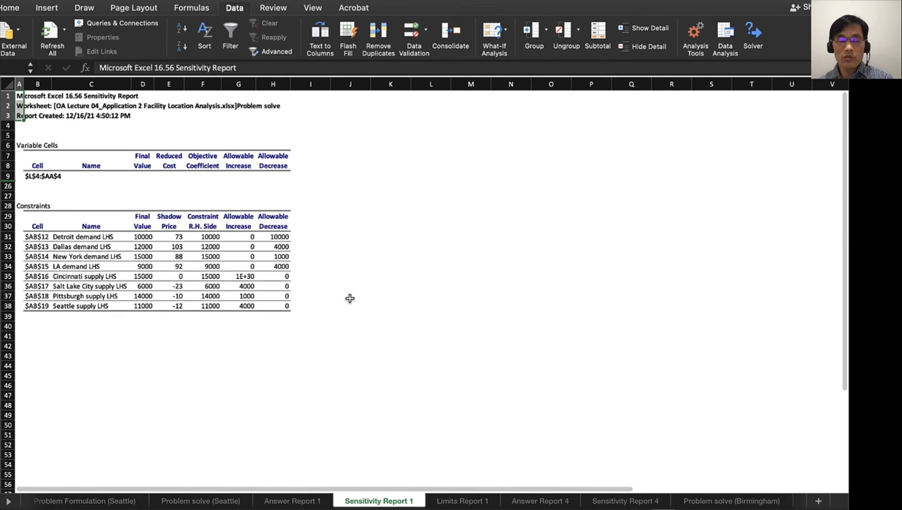
click(351, 296)
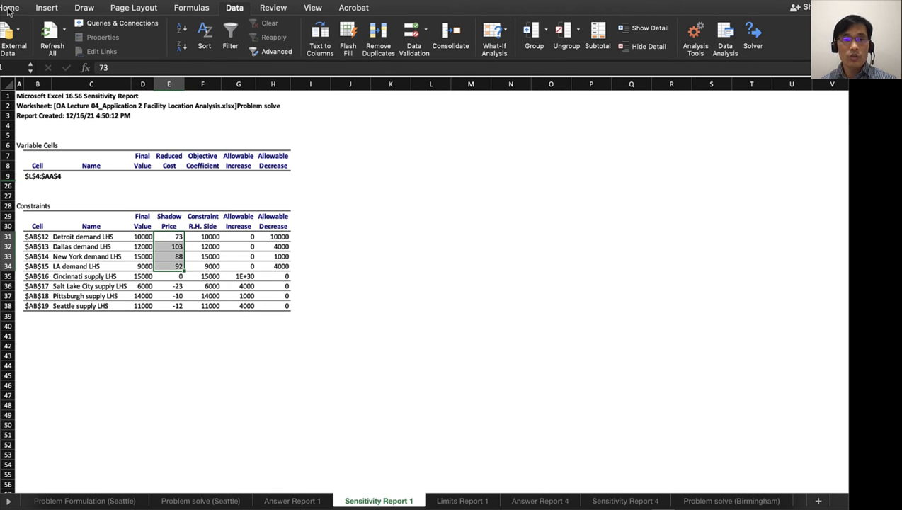
Step: Fill demand shadow prices E31:E34 yellow and supply shadow prices E36:E38 (0, -23, -10, -12) green
click(10, 8)
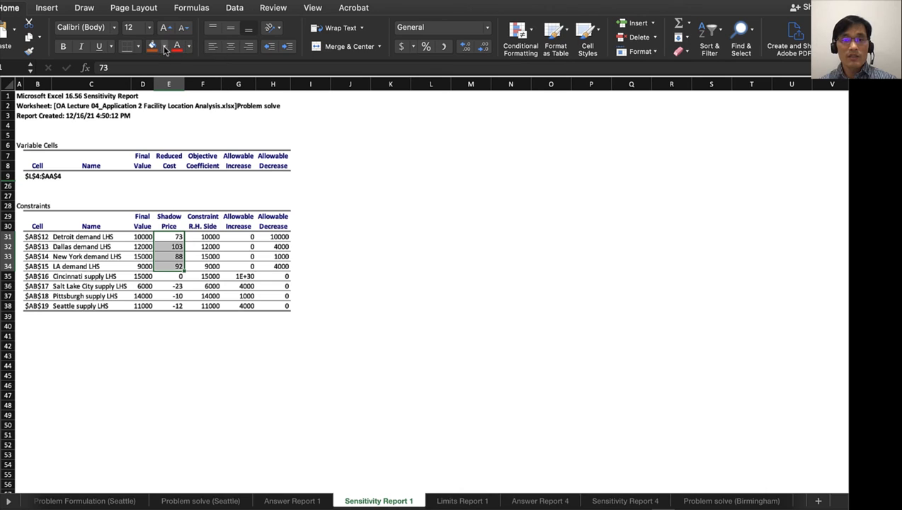
click(153, 45)
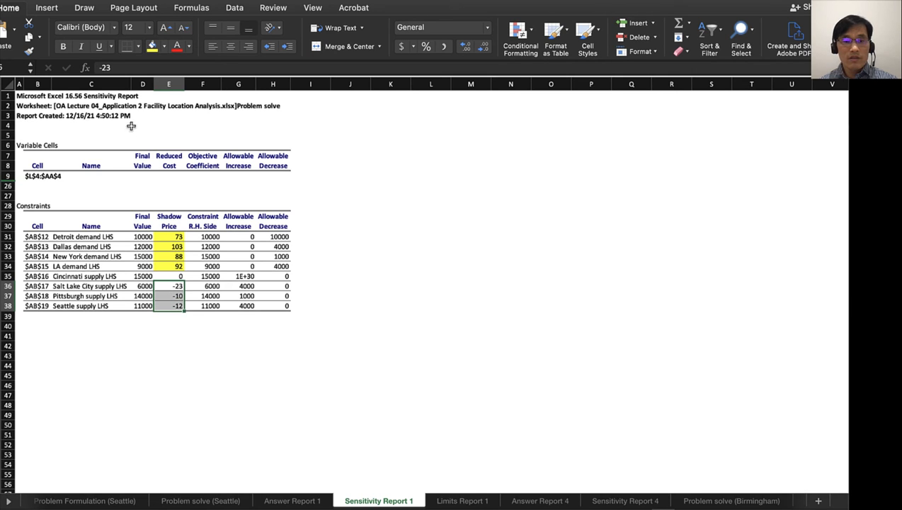
click(164, 46)
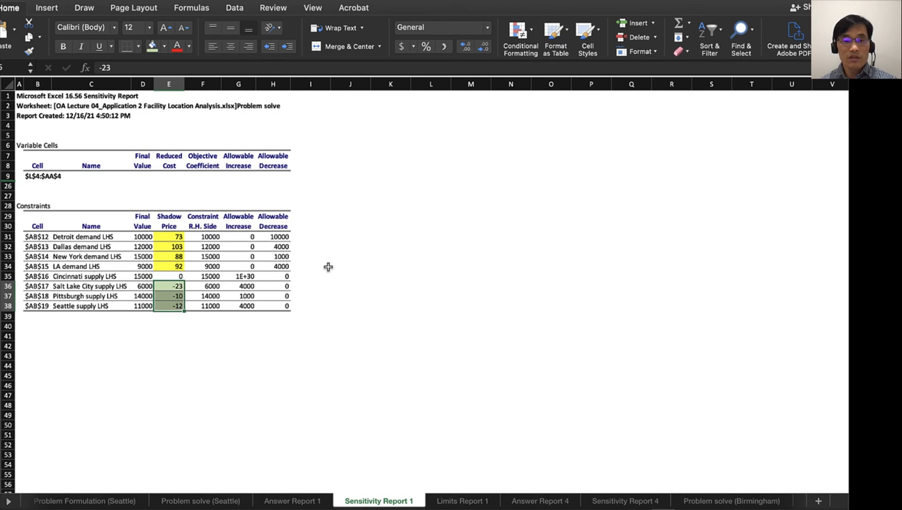
click(350, 274)
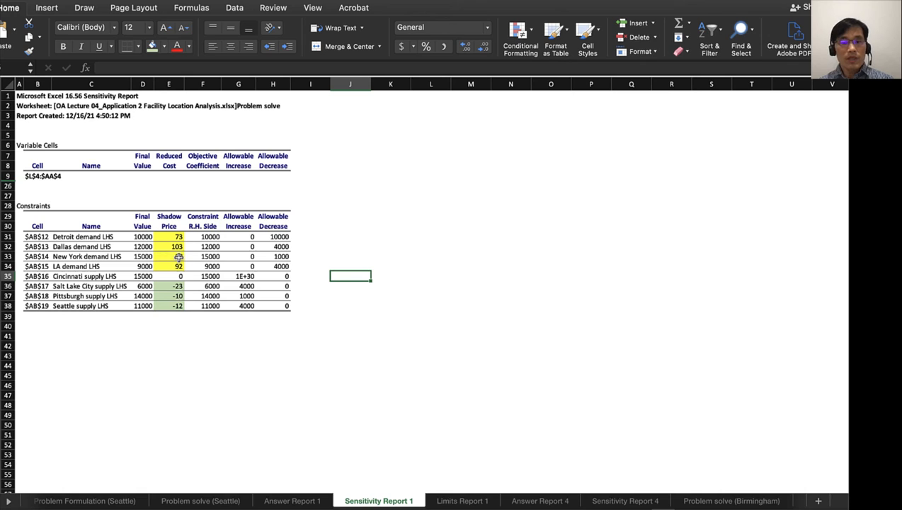
click(168, 247)
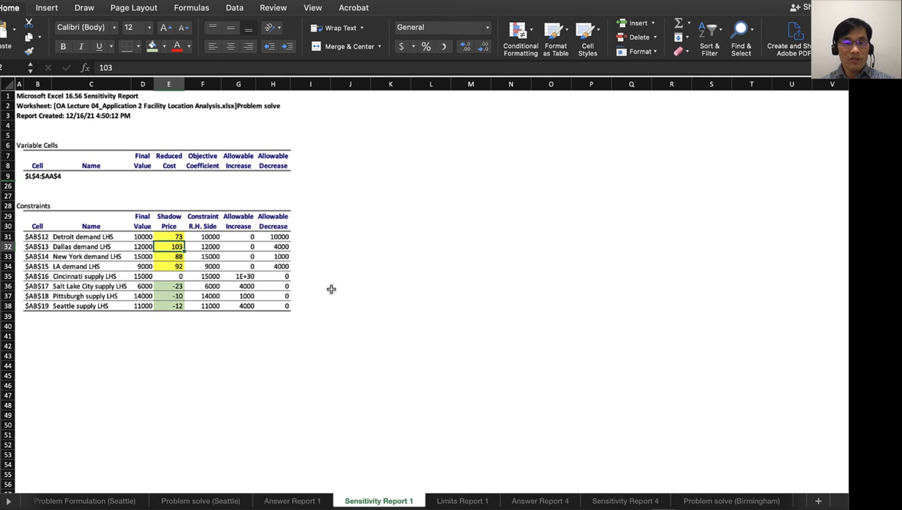
mouse_move(407, 286)
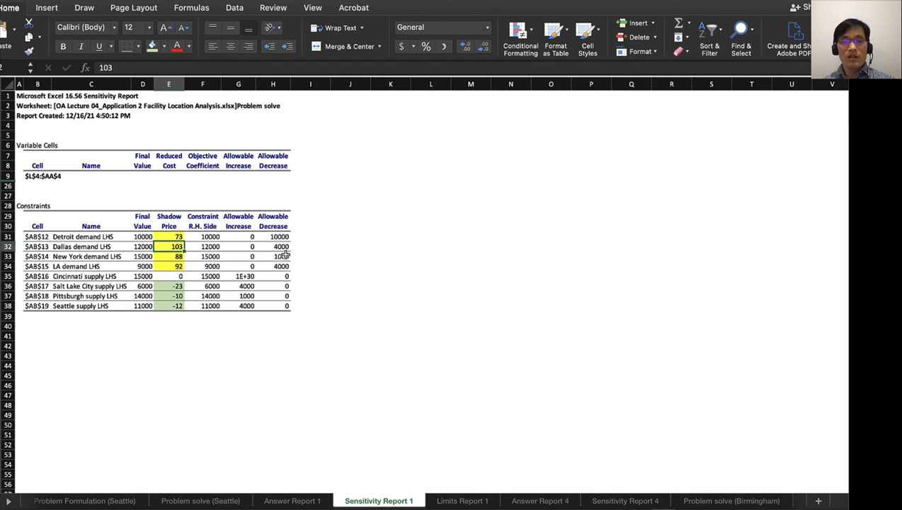
click(238, 246)
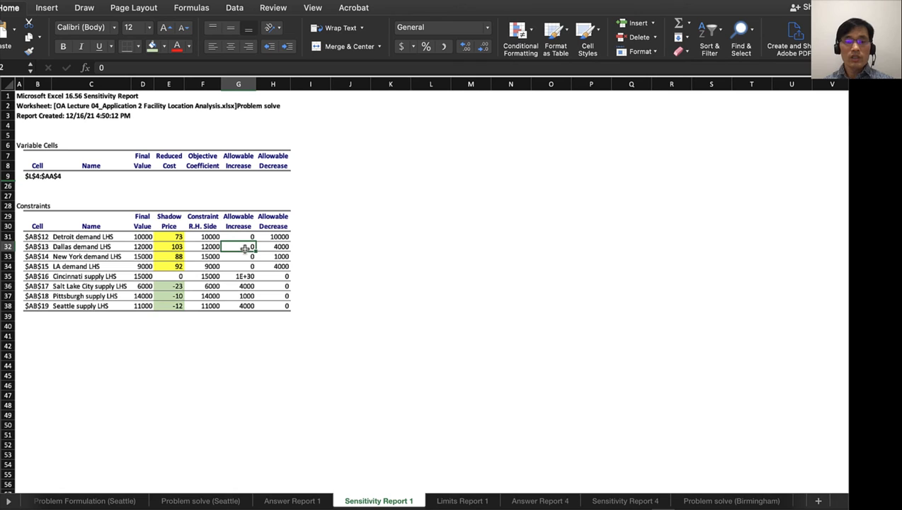
mouse_move(265, 344)
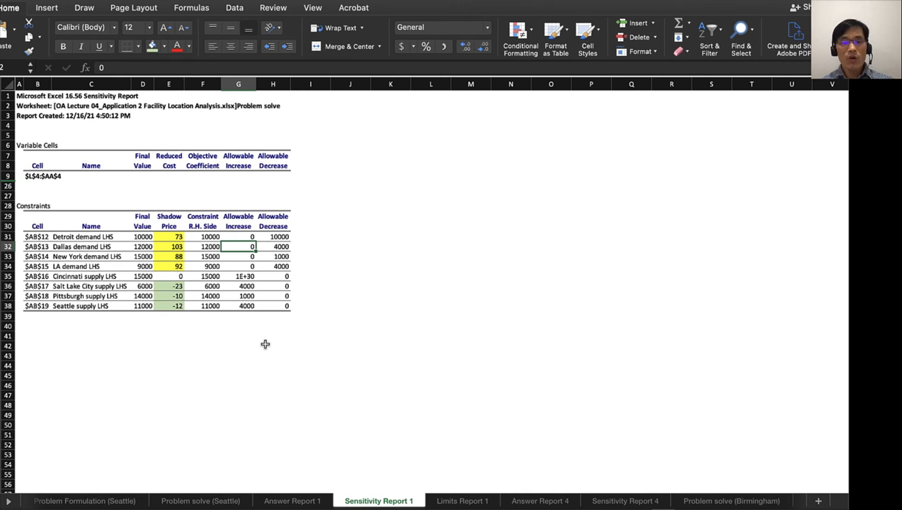
mouse_move(79, 258)
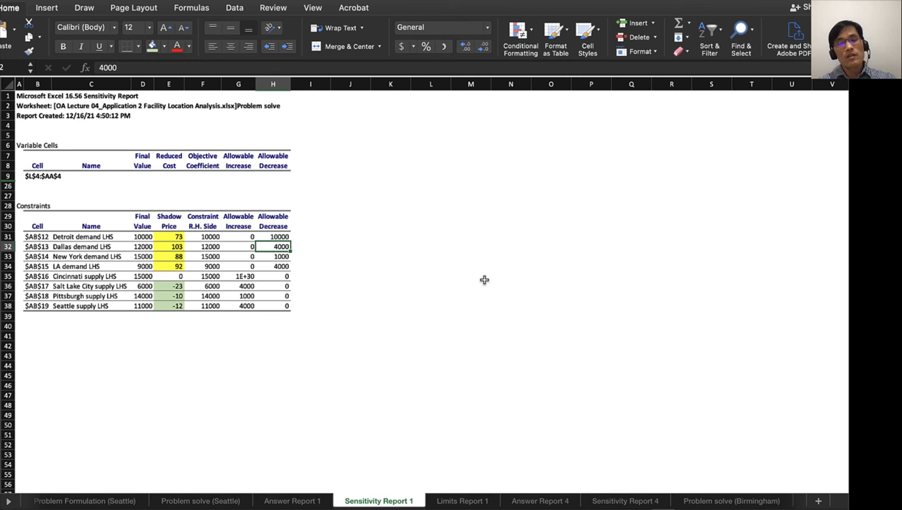
mouse_move(113, 248)
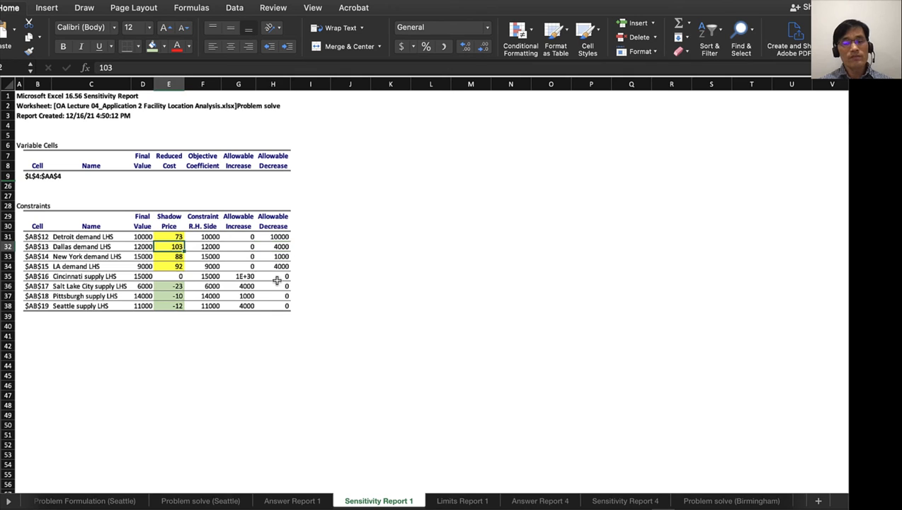
mouse_move(351, 293)
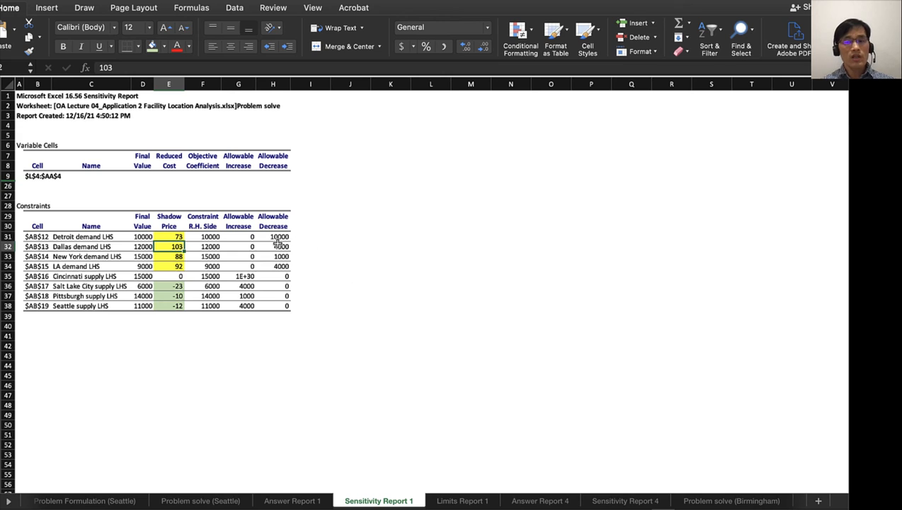
click(271, 246)
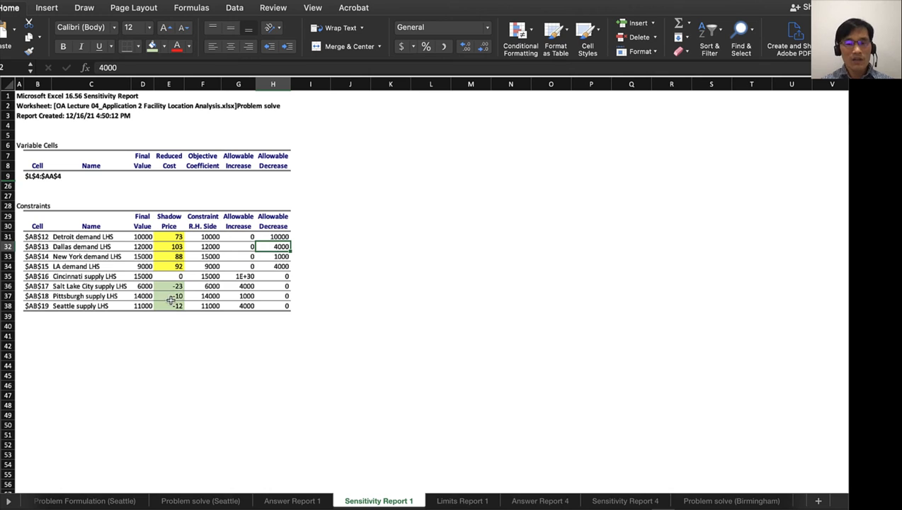
click(168, 286)
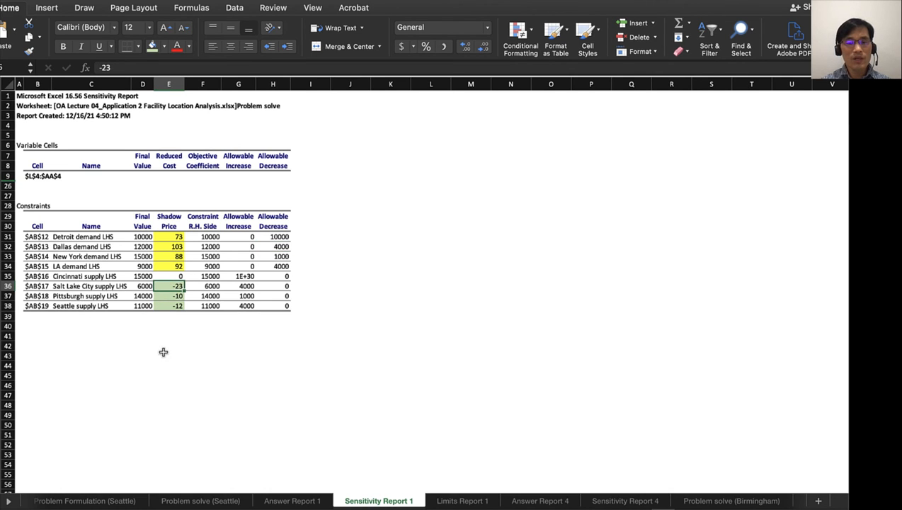
mouse_move(45, 320)
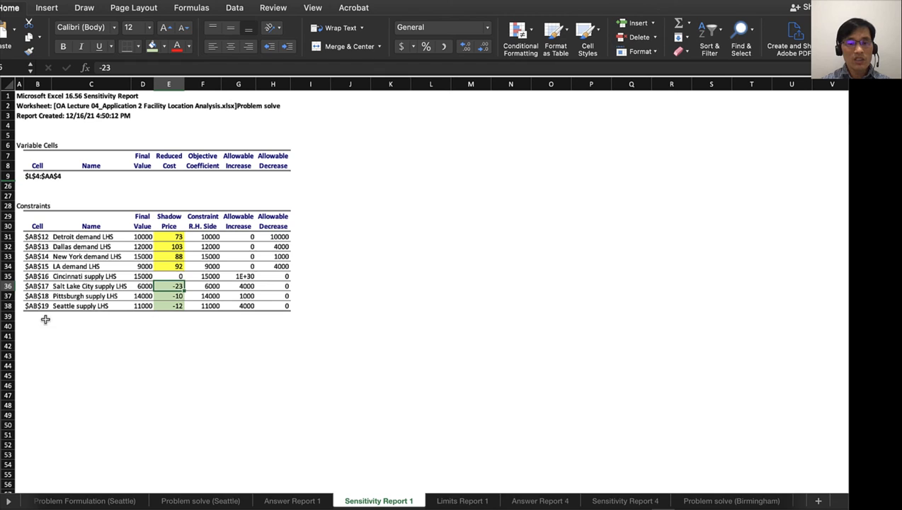
mouse_move(222, 340)
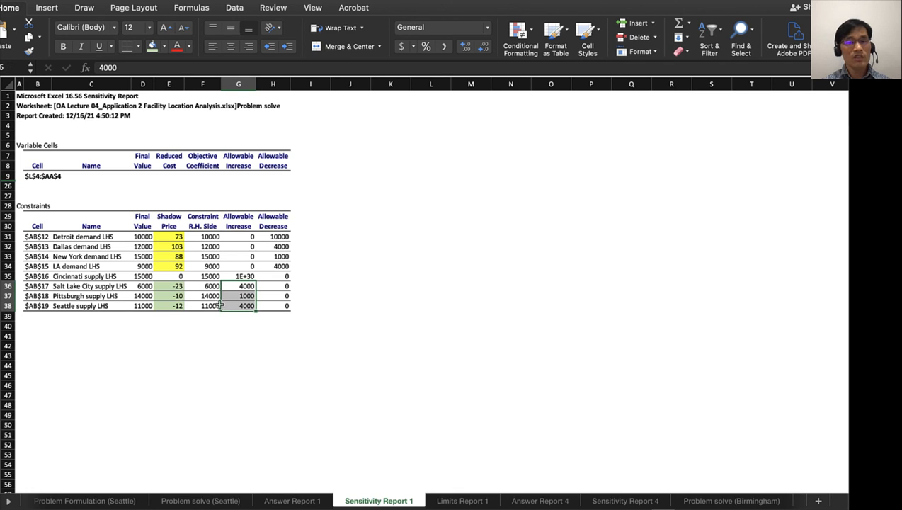
click(168, 296)
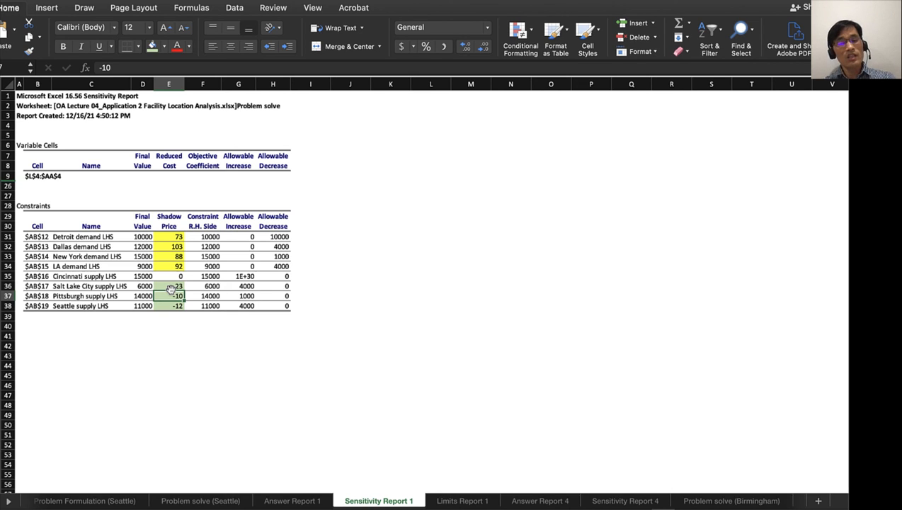
mouse_move(201, 320)
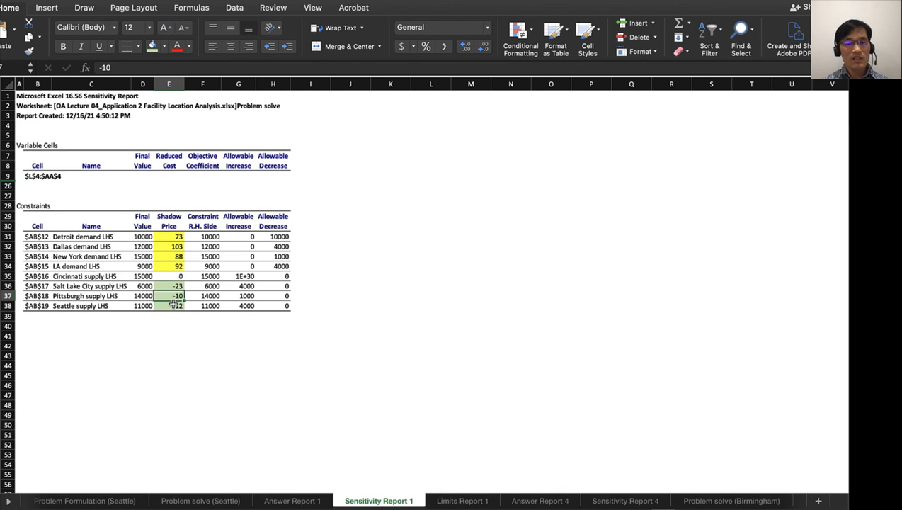
click(168, 306)
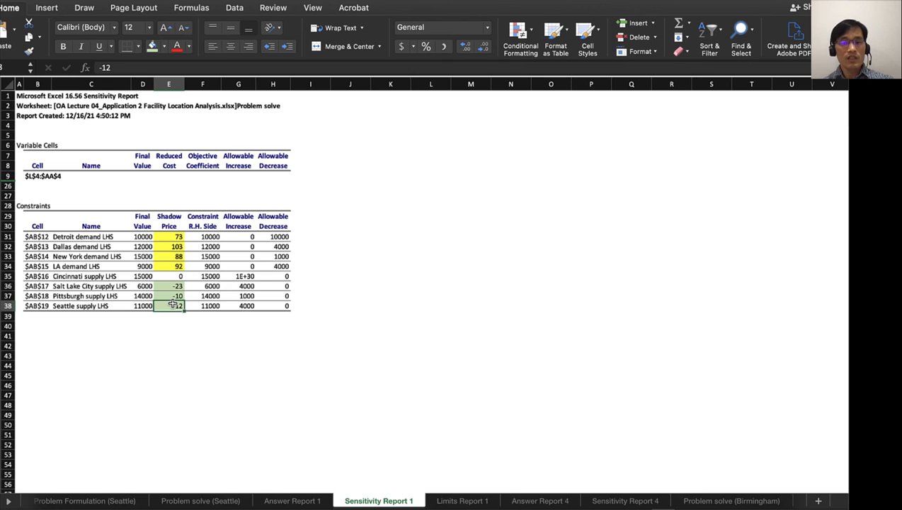
click(168, 247)
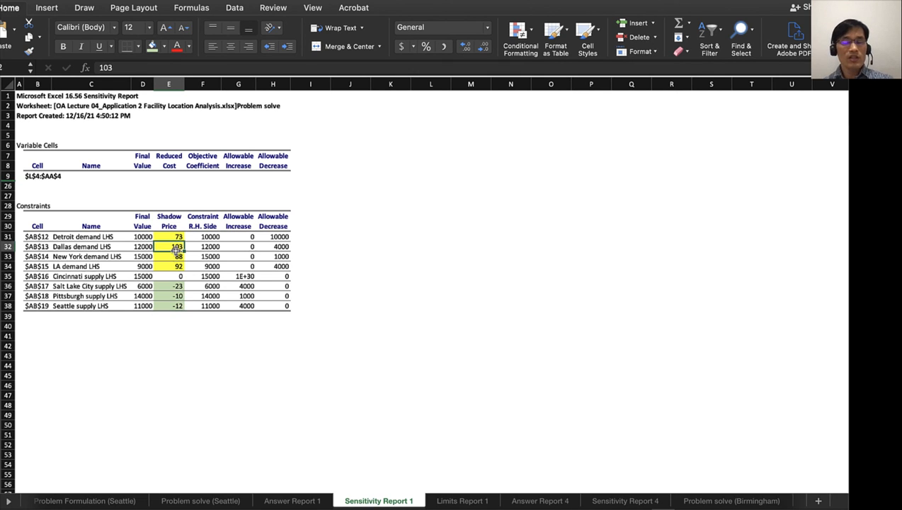